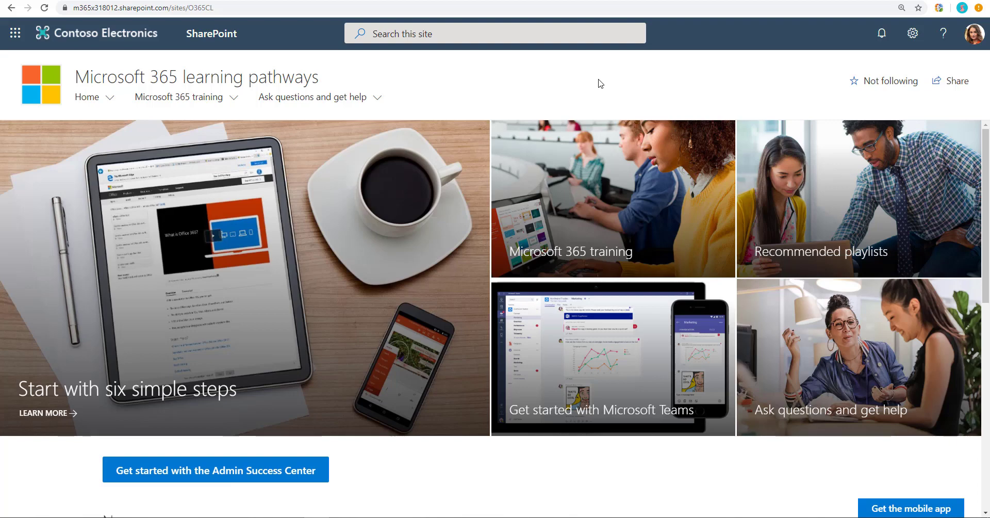
pyautogui.moveTo(473, 87)
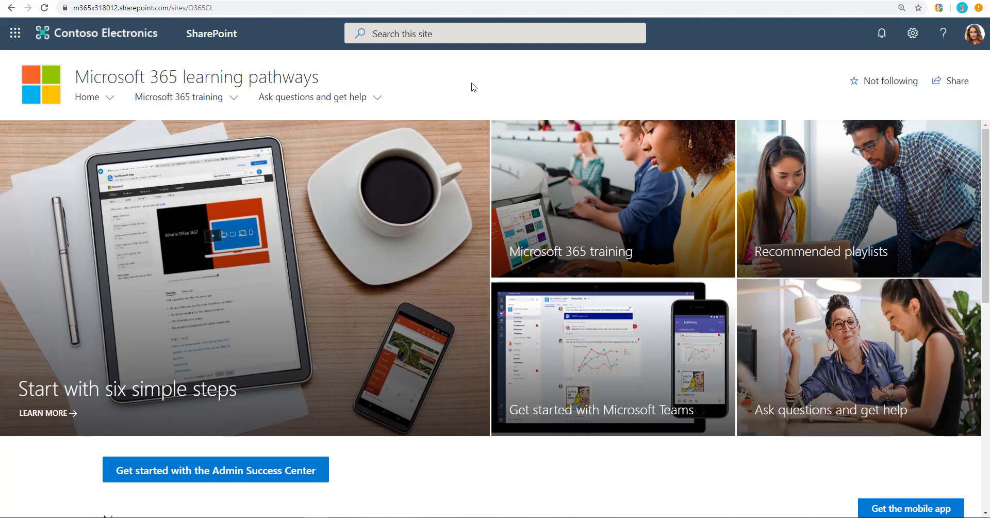
# Scroll the site home, then view and dismiss the list of pages under Home
pyautogui.scroll(-3)
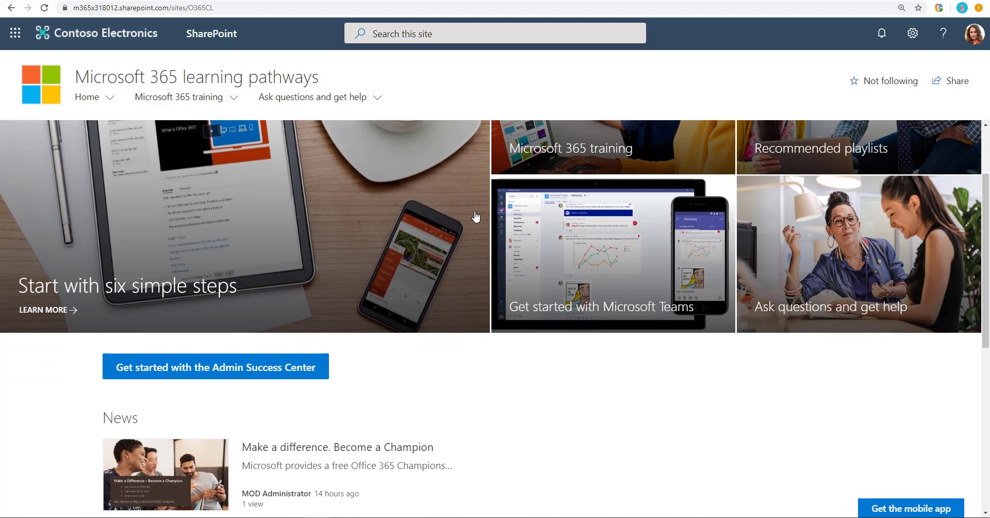
pyautogui.moveTo(485, 245)
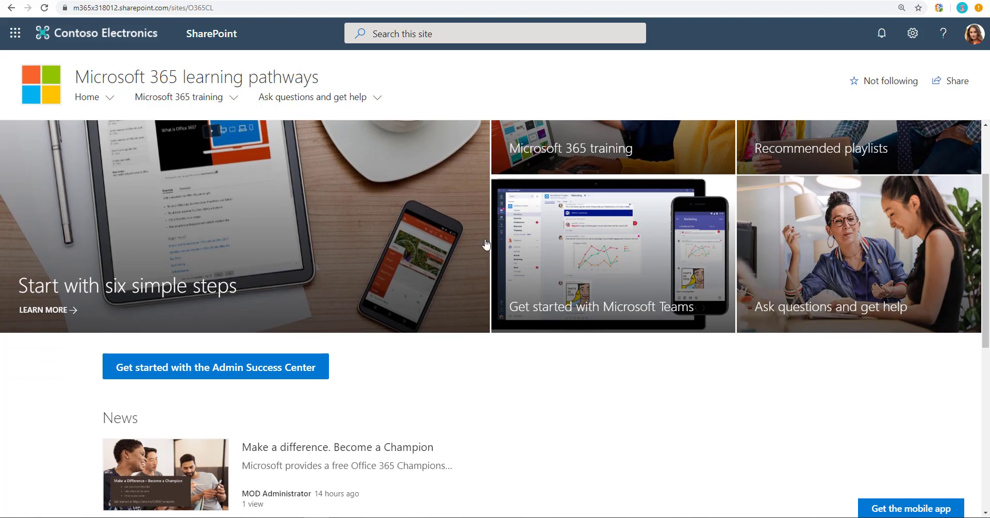
pyautogui.scroll(-3)
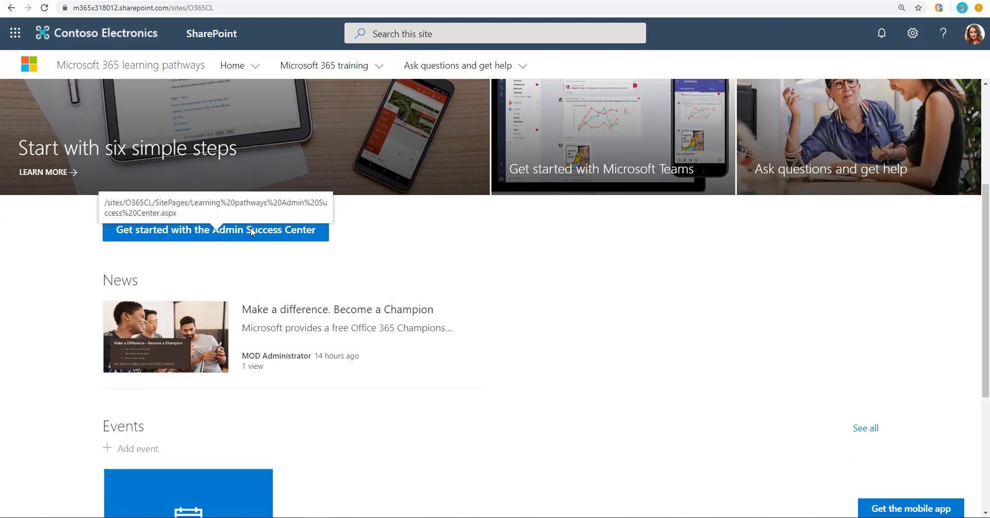
pyautogui.scroll(-3)
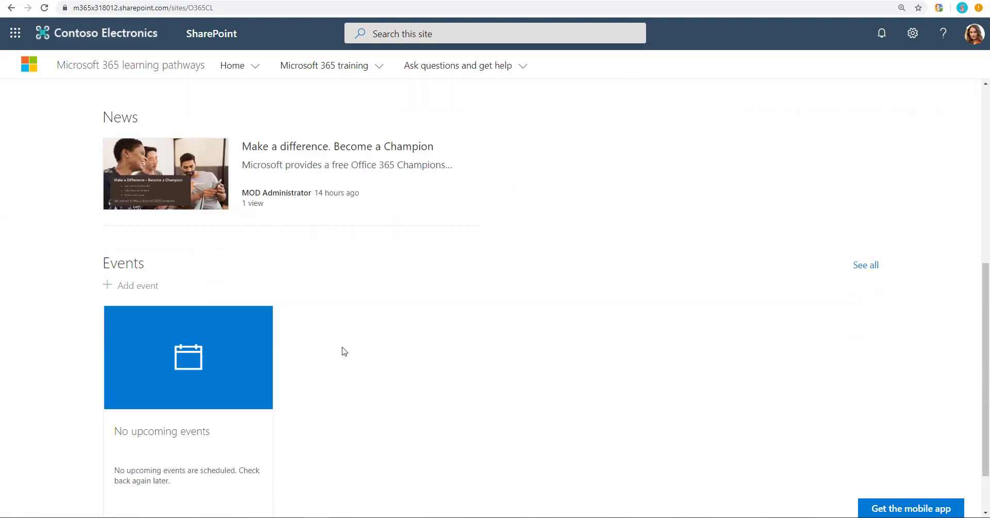
pyautogui.scroll(-3)
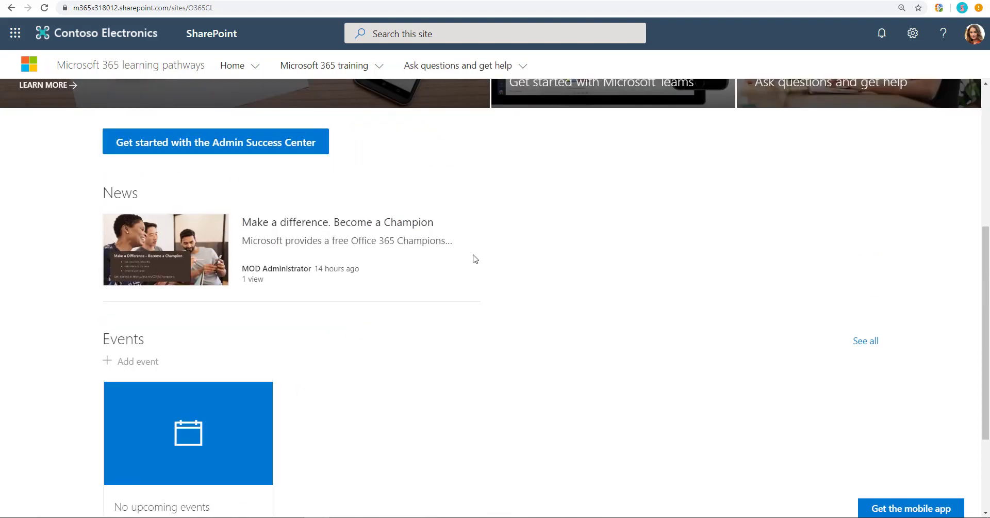
pyautogui.scroll(3)
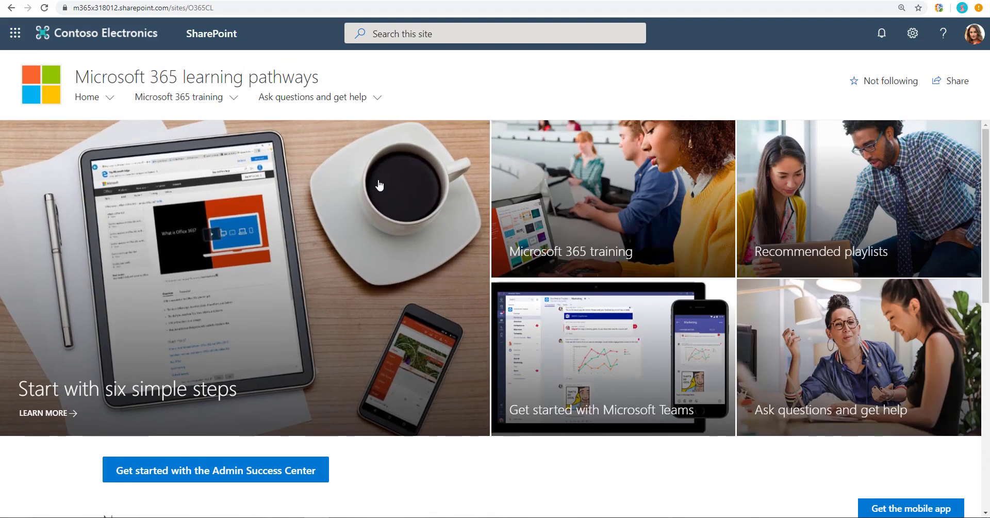
pyautogui.click(87, 97)
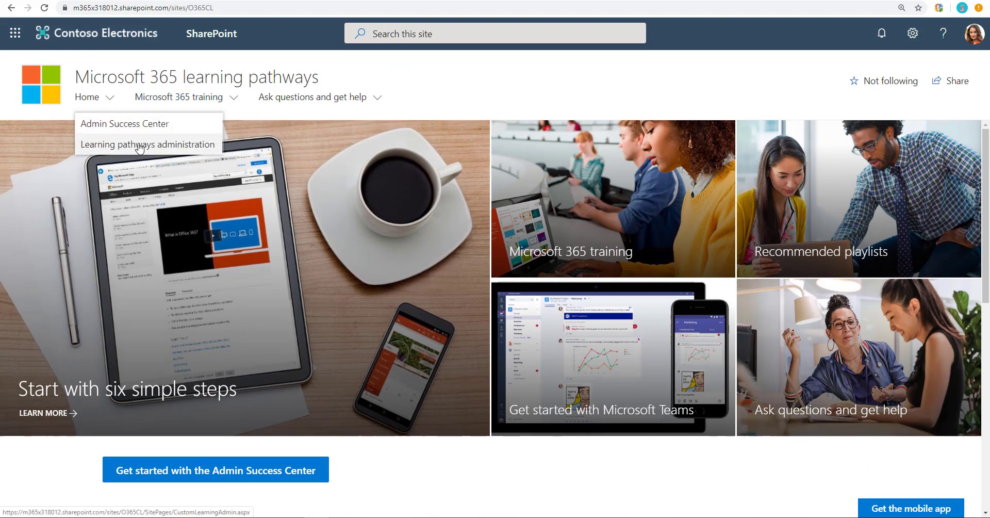
pyautogui.click(147, 144)
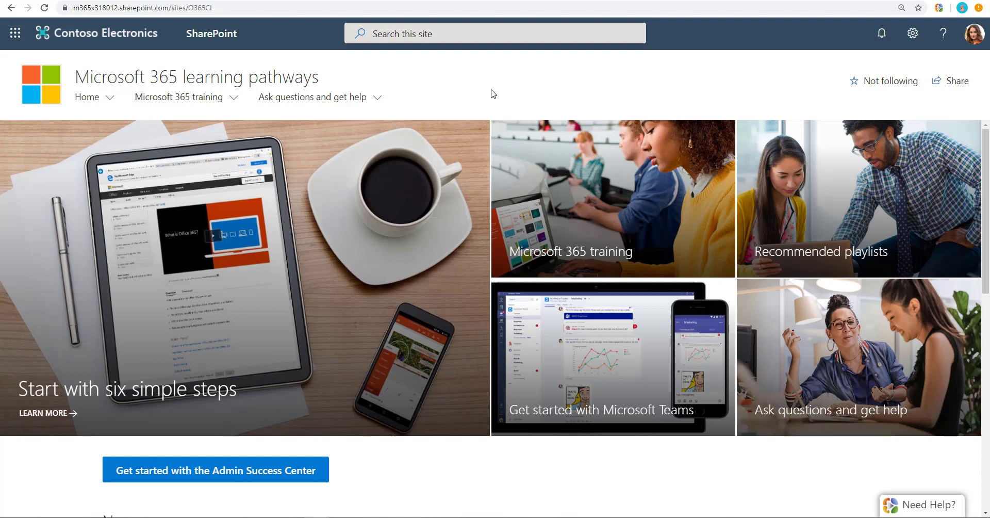
pyautogui.moveTo(401, 277)
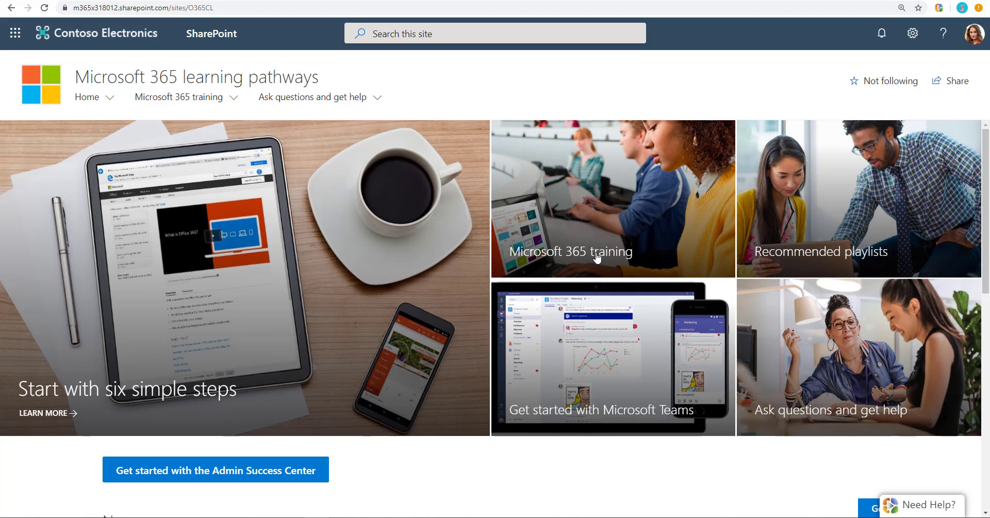
pyautogui.moveTo(605, 213)
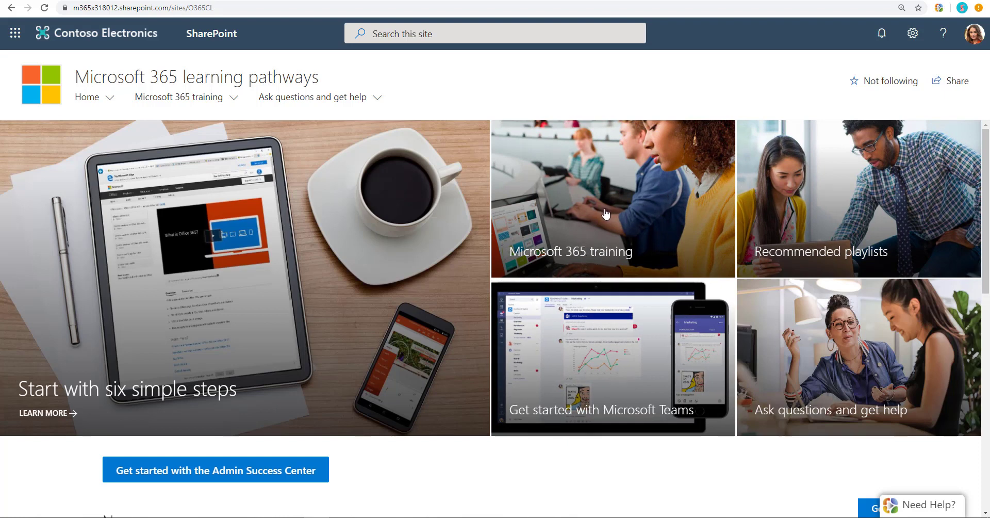
pyautogui.moveTo(604, 213)
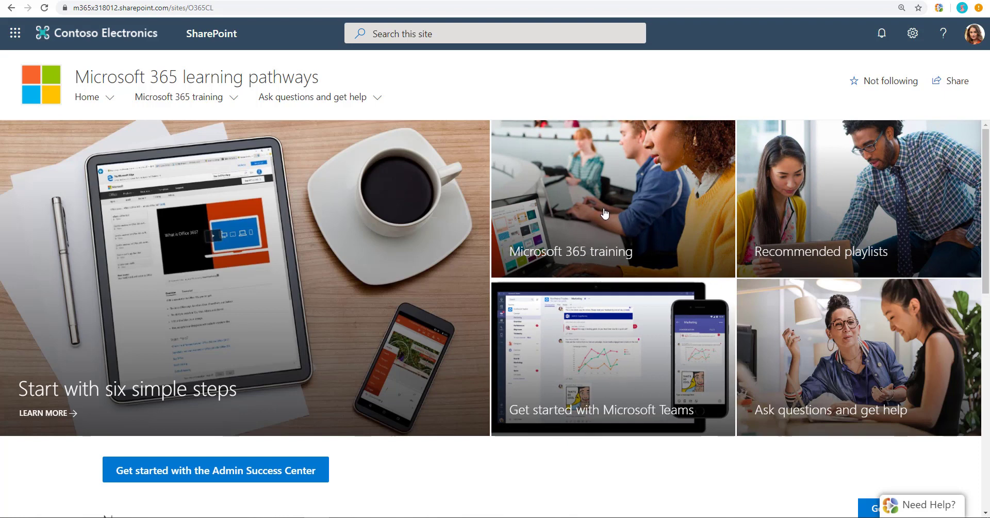
# Open Microsoft 365 training and scroll through Get started, Scenarios, Products and Adoption Tools
pyautogui.click(179, 97)
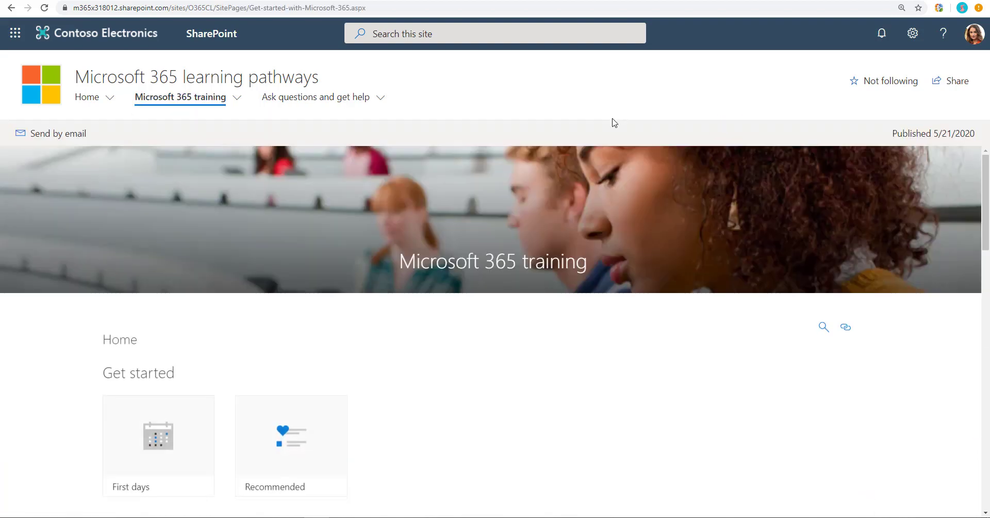
pyautogui.scroll(-3)
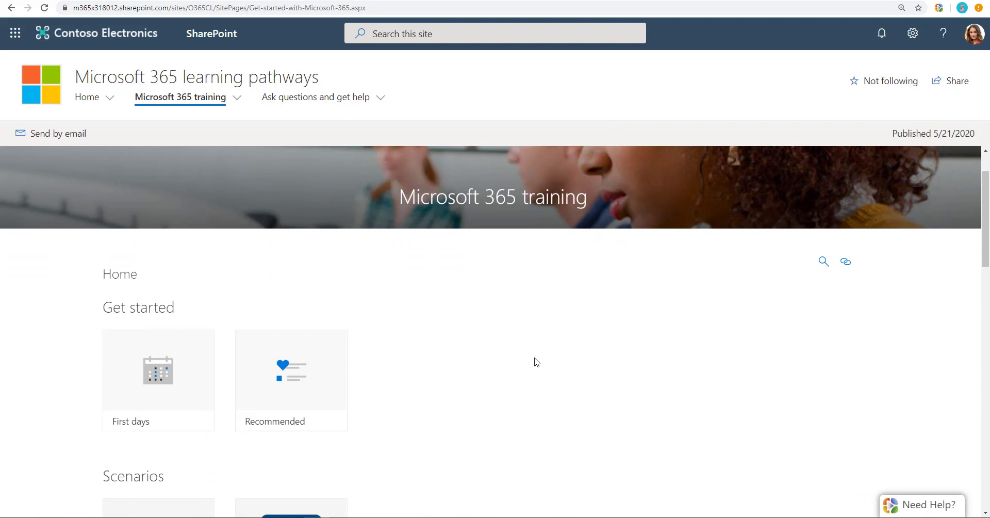
pyautogui.scroll(-3)
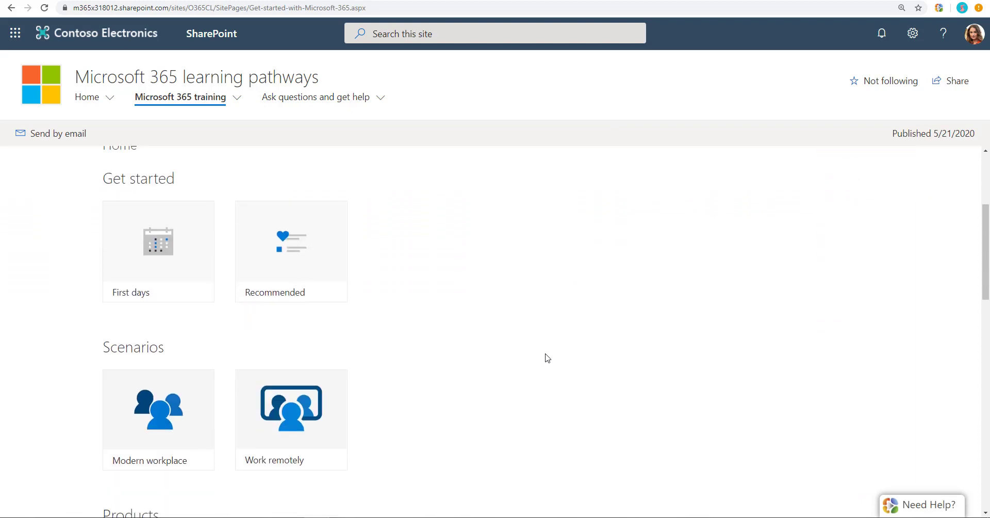
pyautogui.scroll(-3)
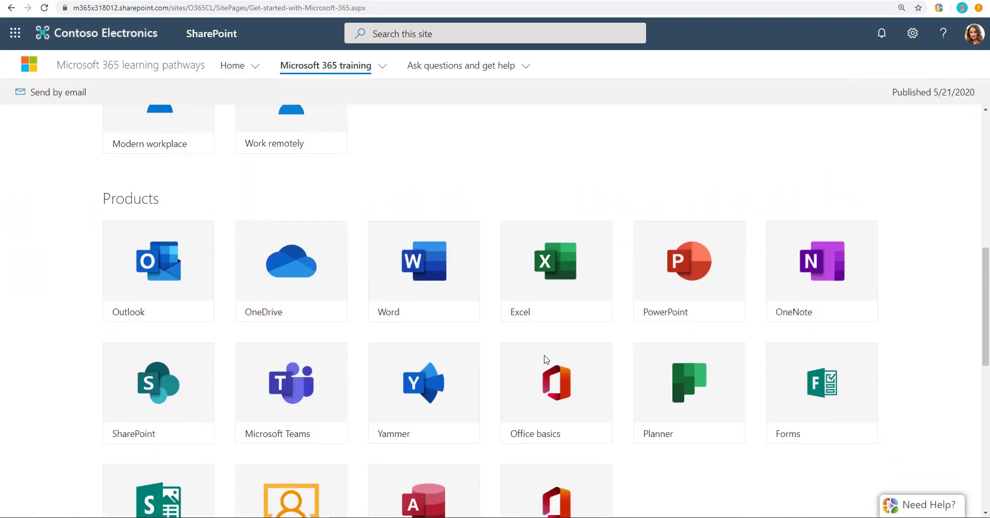
pyautogui.scroll(-3)
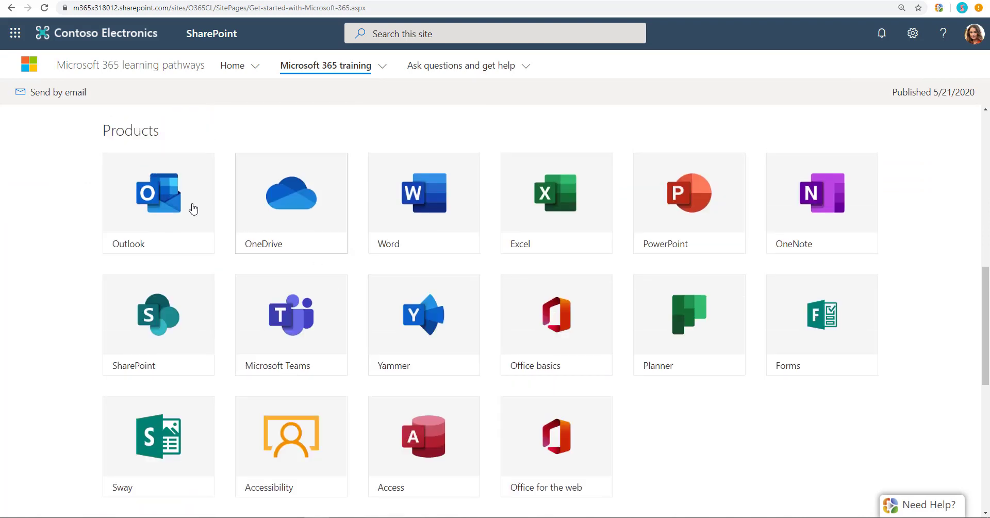
pyautogui.scroll(-3)
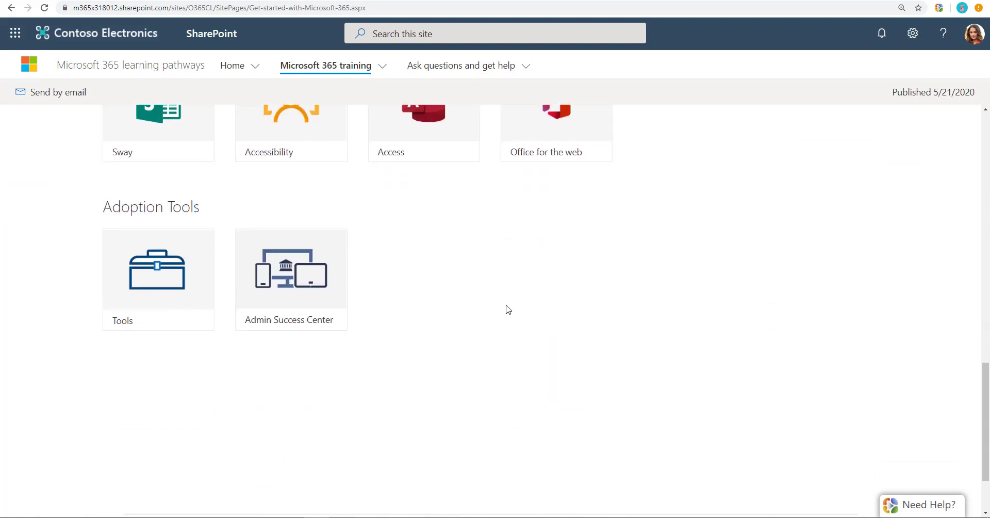
pyautogui.scroll(3)
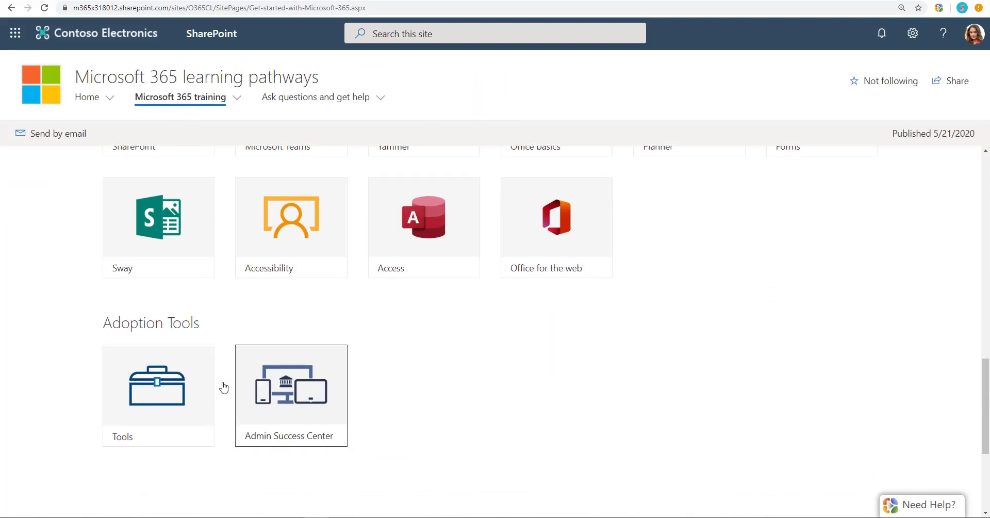
pyautogui.scroll(3)
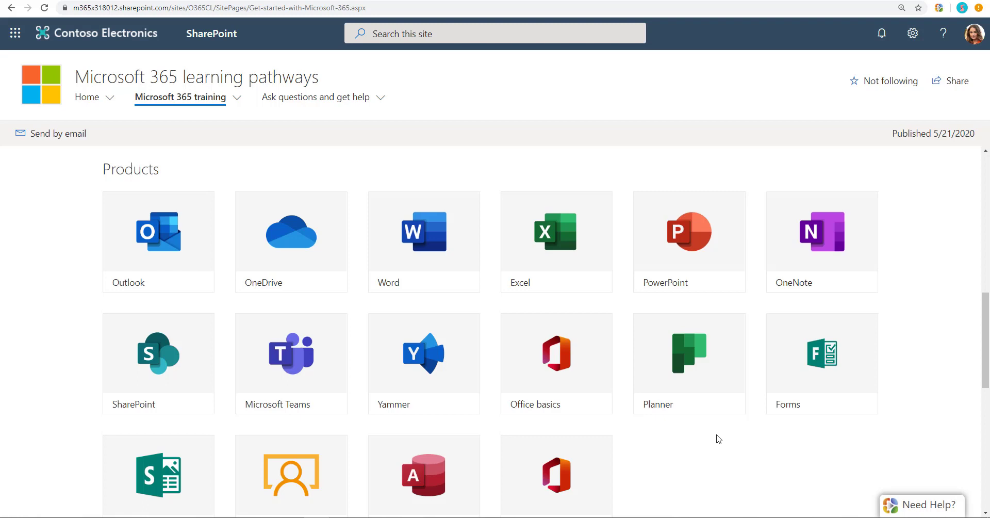
pyautogui.scroll(-3)
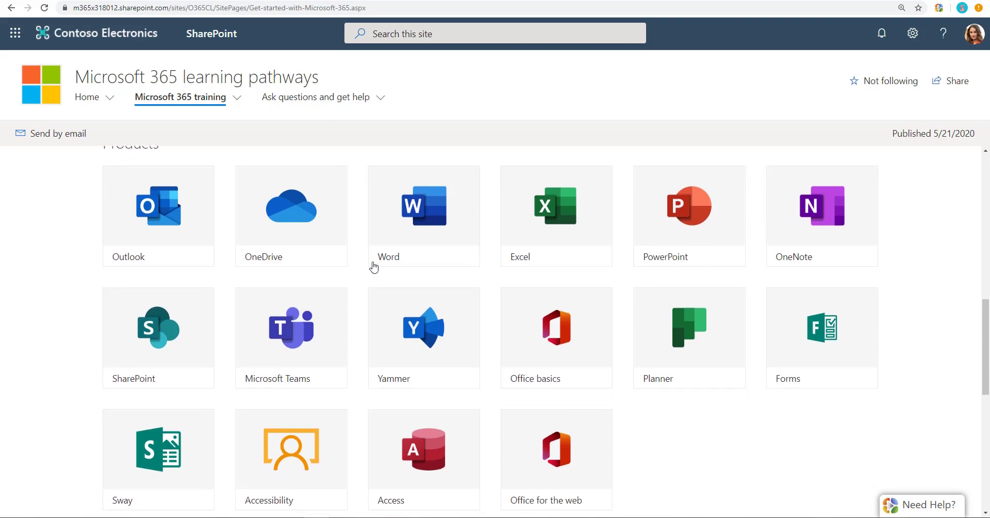
pyautogui.click(291, 205)
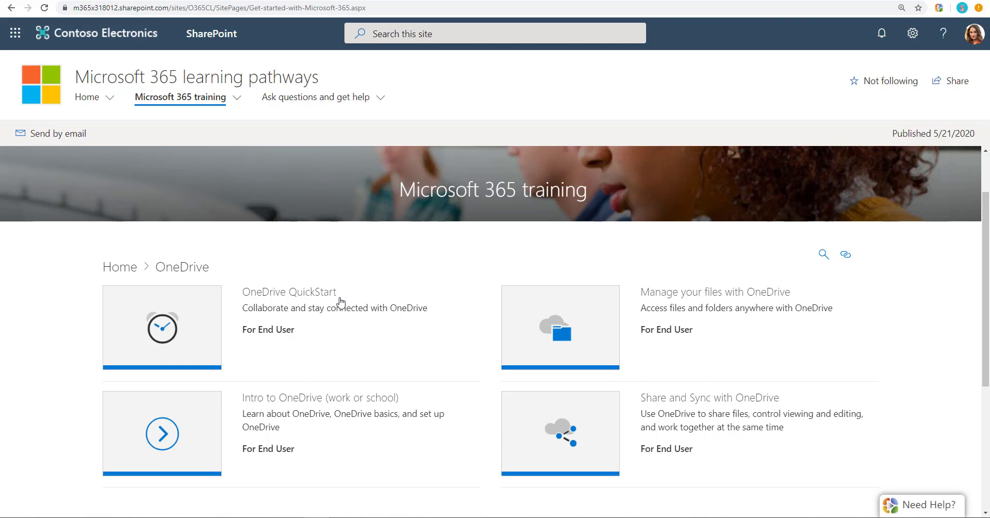
pyautogui.moveTo(417, 270)
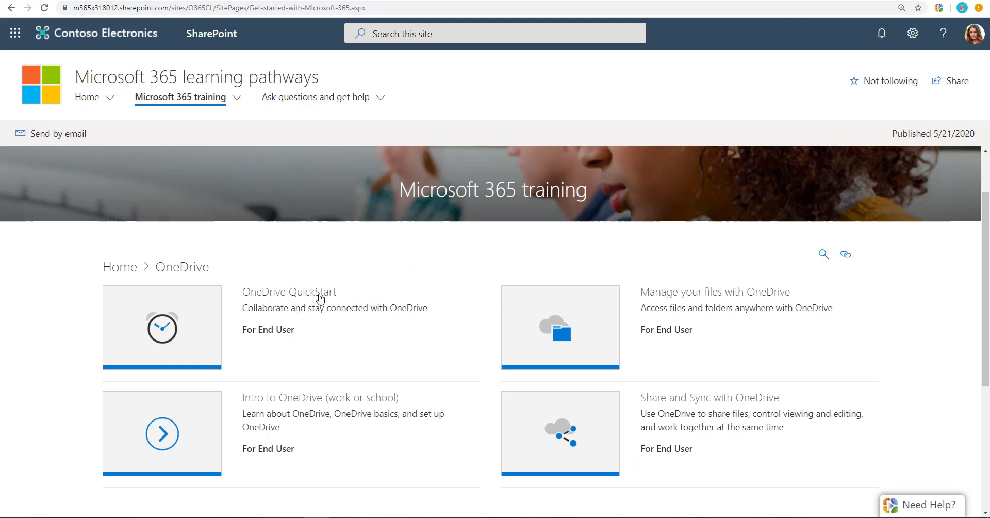
pyautogui.click(288, 292)
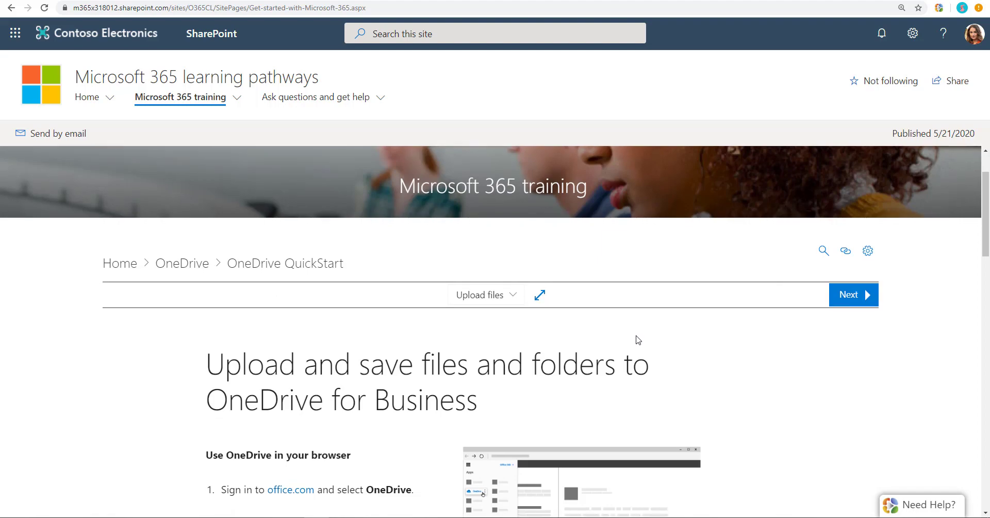
pyautogui.scroll(-3)
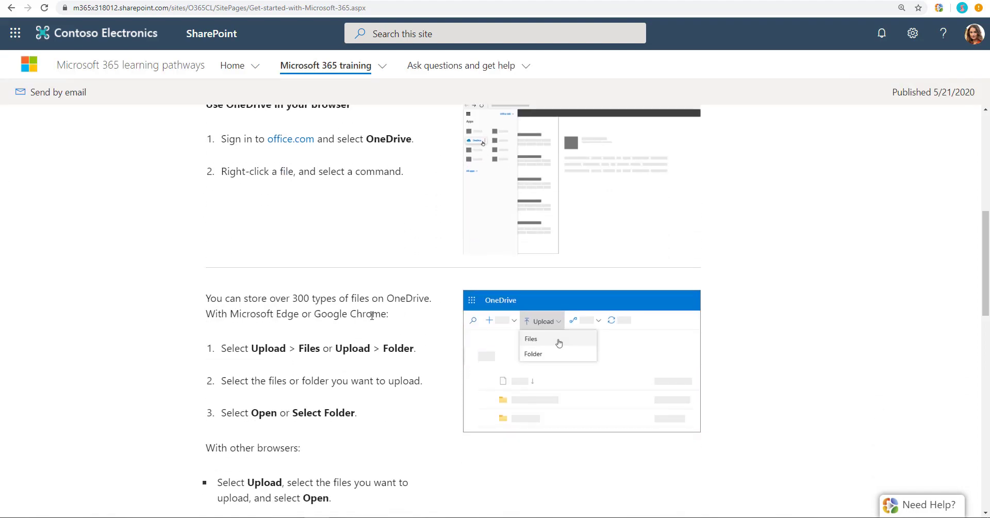
pyautogui.scroll(3)
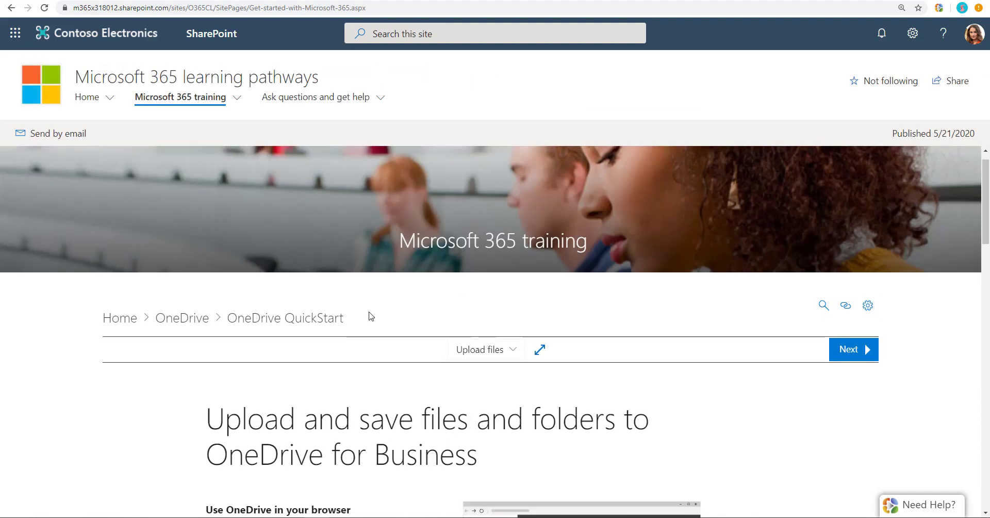
pyautogui.scroll(-3)
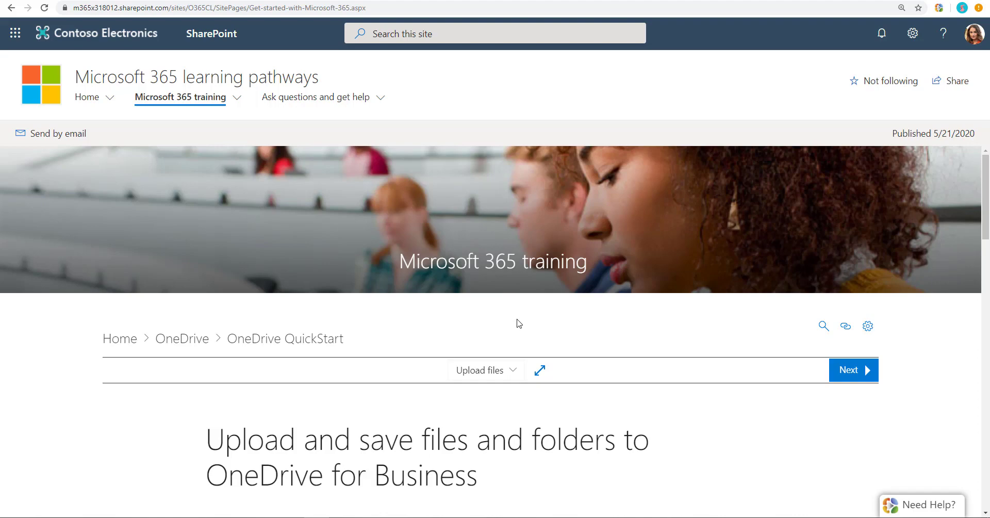
pyautogui.scroll(-3)
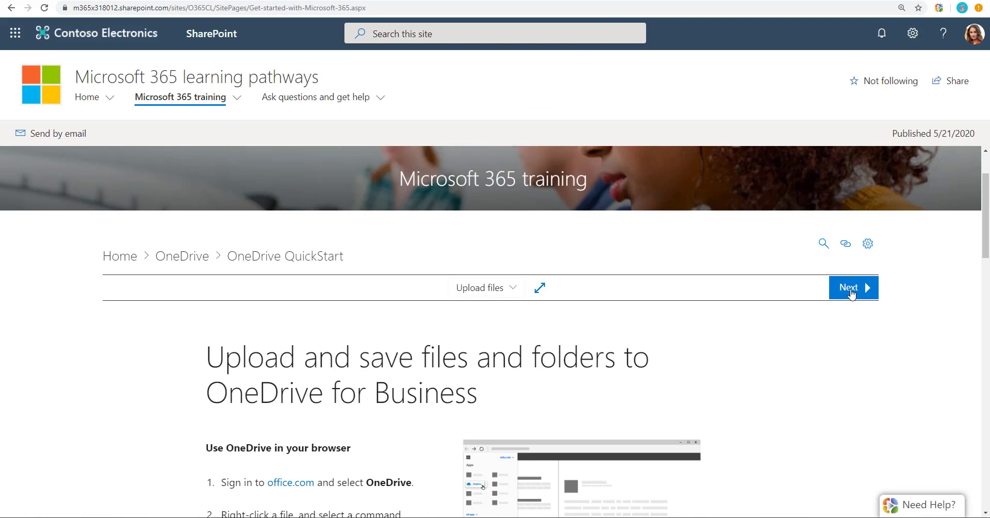
# Advance the OneDrive QuickStart playlist from Upload files through Manage Files to Collaborate
pyautogui.click(853, 287)
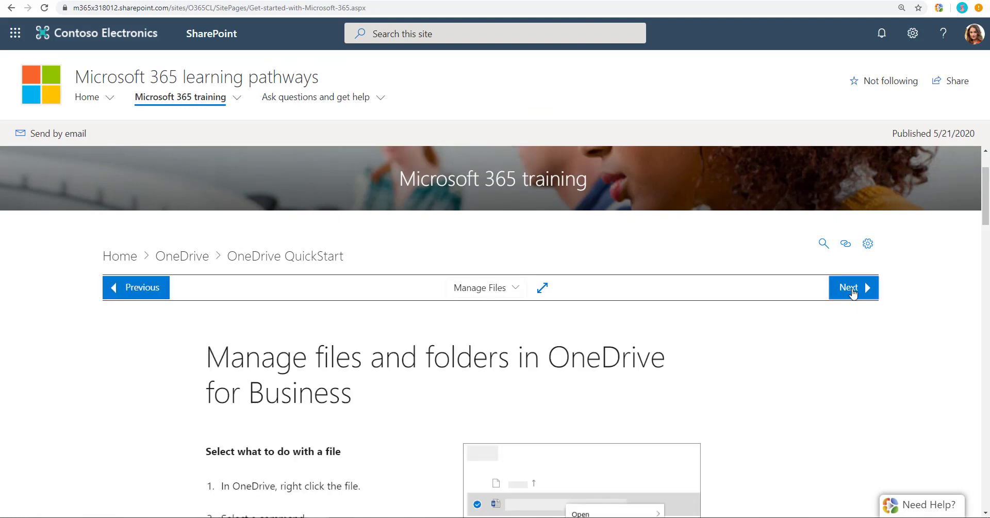
pyautogui.click(848, 287)
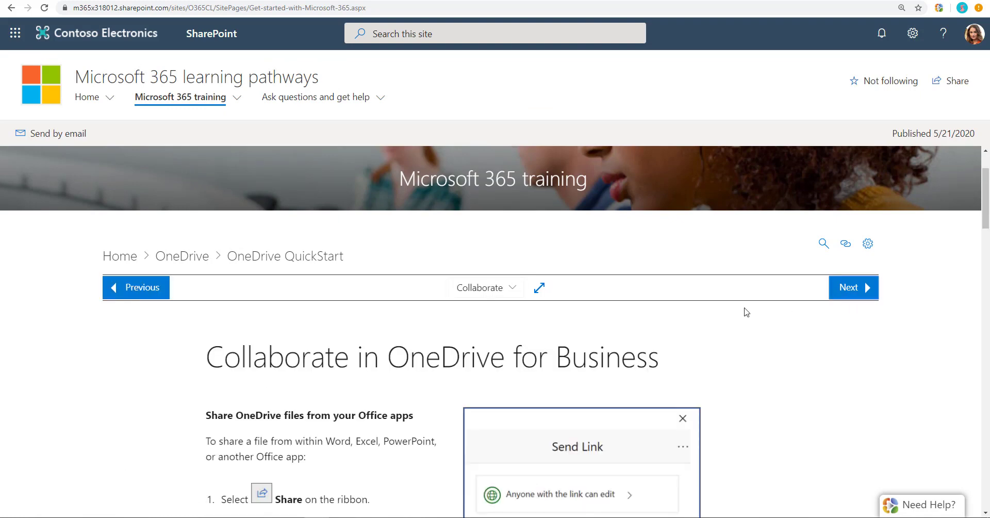
pyautogui.moveTo(34, 26)
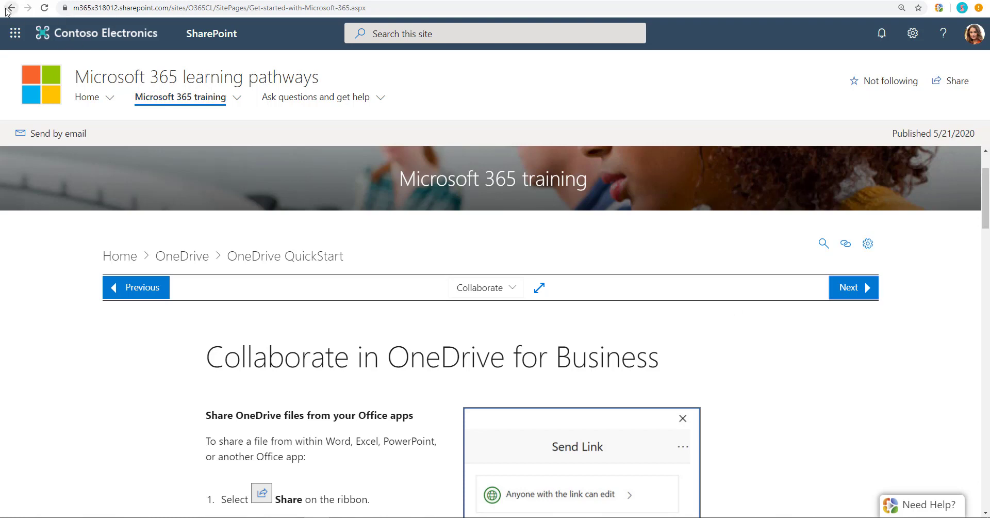
# Step back through viewed playlist articles, via Upload files, to Manage files and folders
pyautogui.click(11, 7)
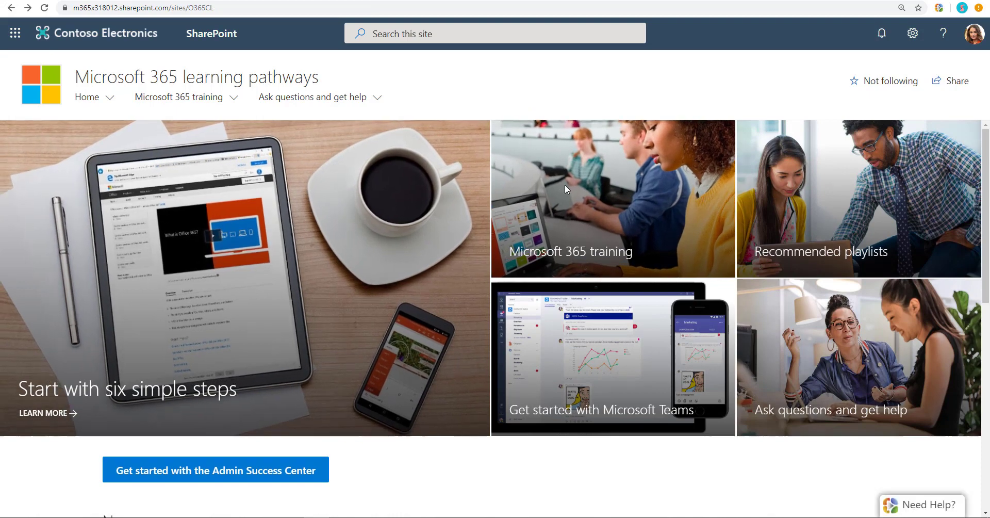
pyautogui.moveTo(584, 220)
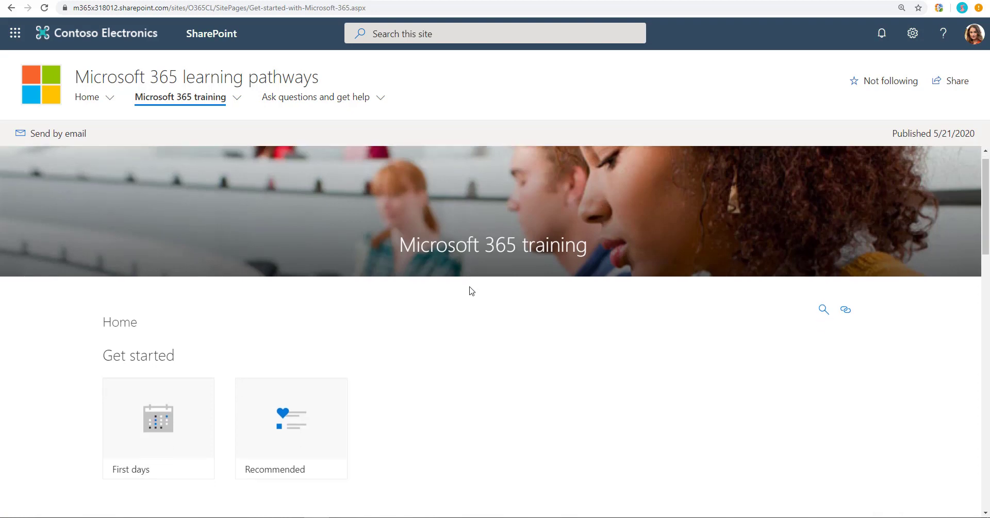
pyautogui.scroll(-3)
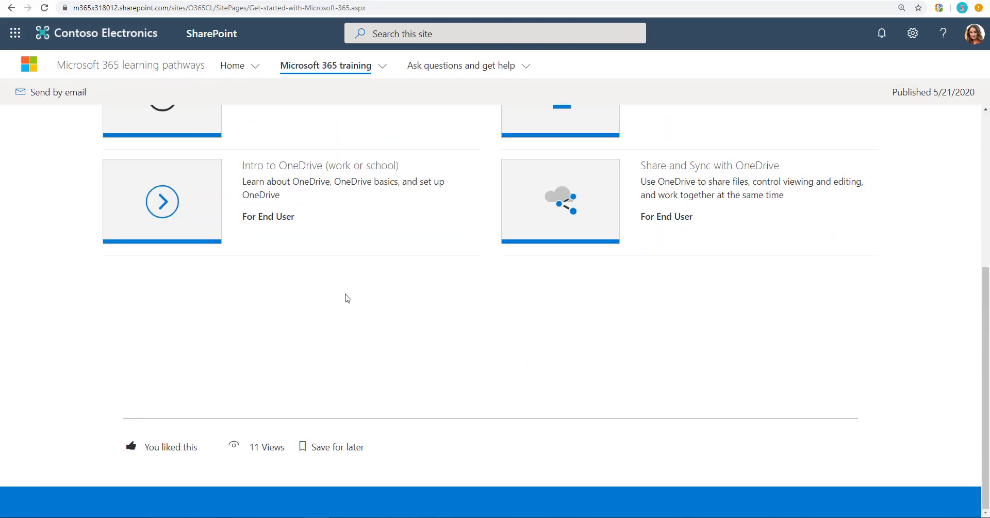
pyautogui.click(161, 202)
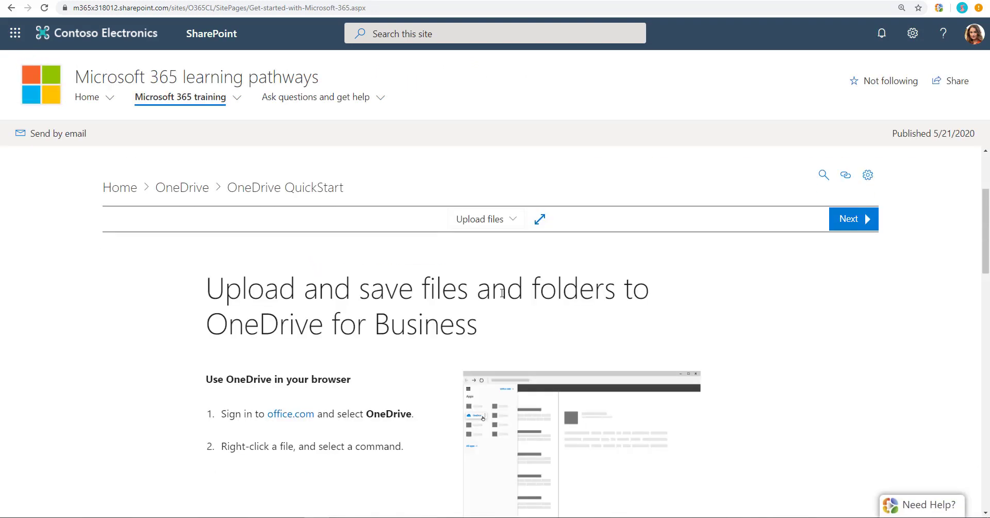
pyautogui.click(849, 218)
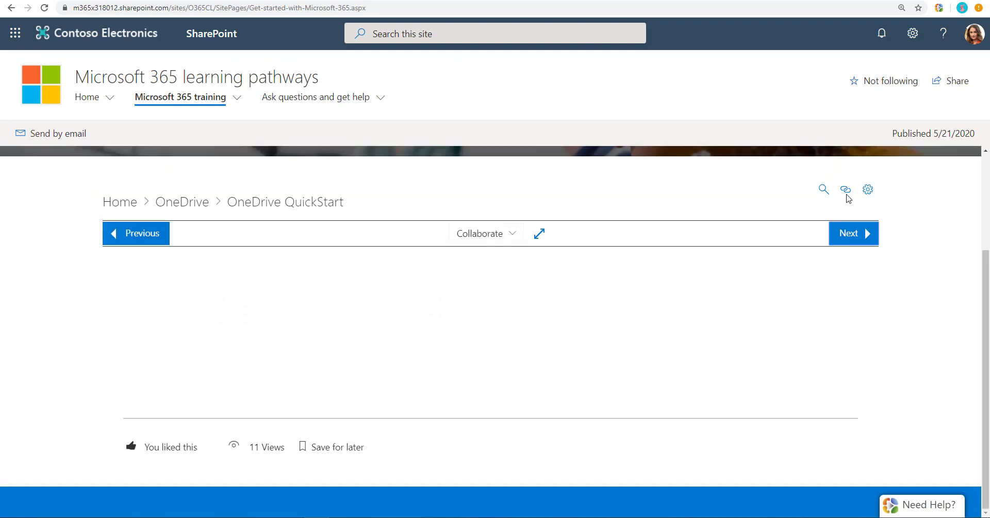
pyautogui.click(853, 233)
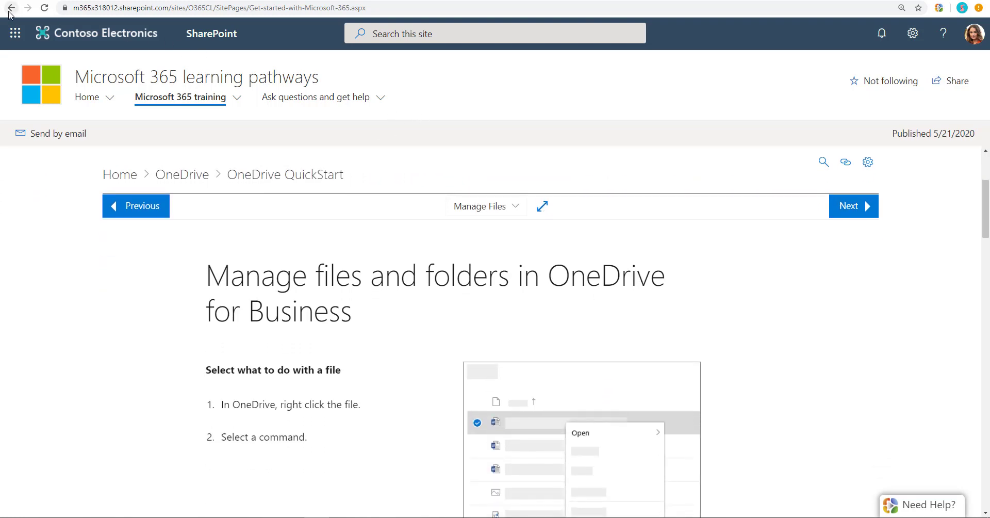
pyautogui.moveTo(495, 248)
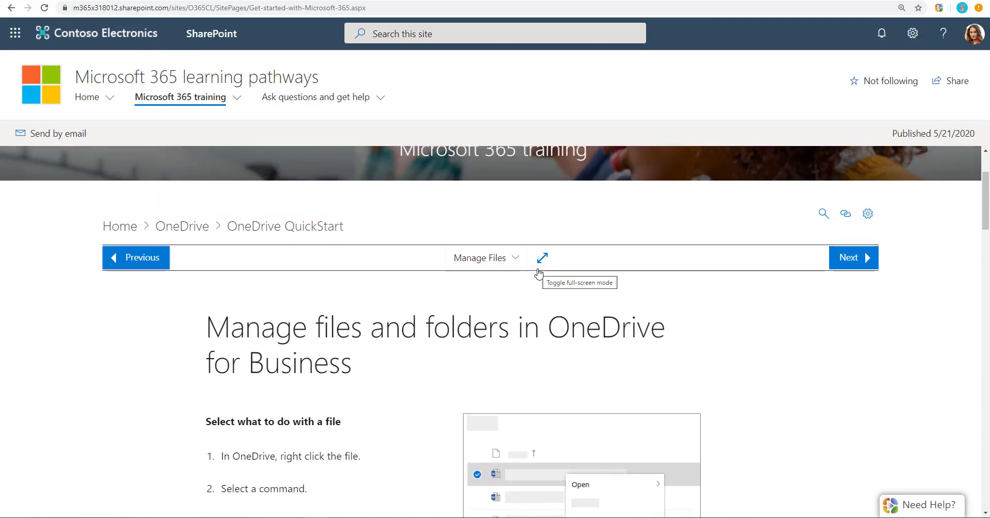
# Switch to another browser session and scroll its training home with Get started, Scenarios, Products
pyautogui.scroll(-3)
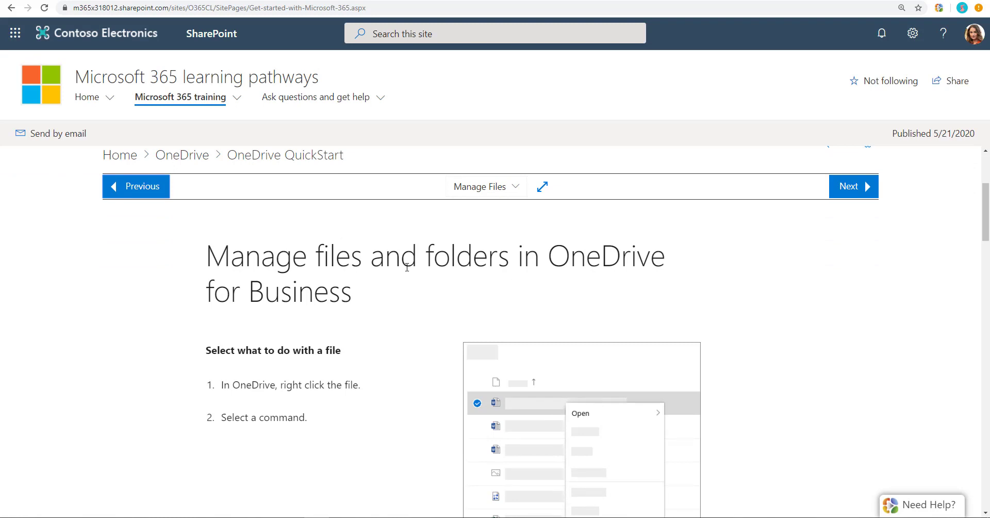
pyautogui.moveTo(396, 286)
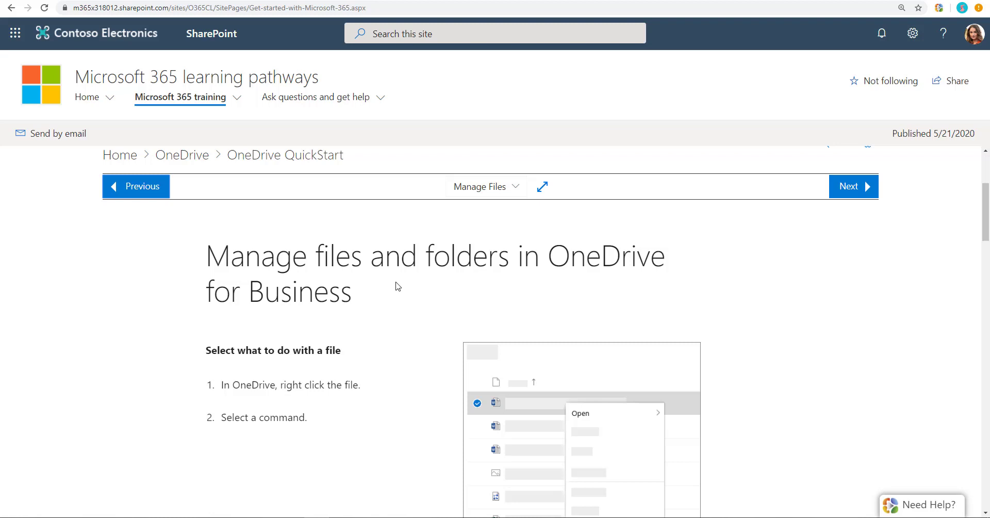
pyautogui.click(217, 8)
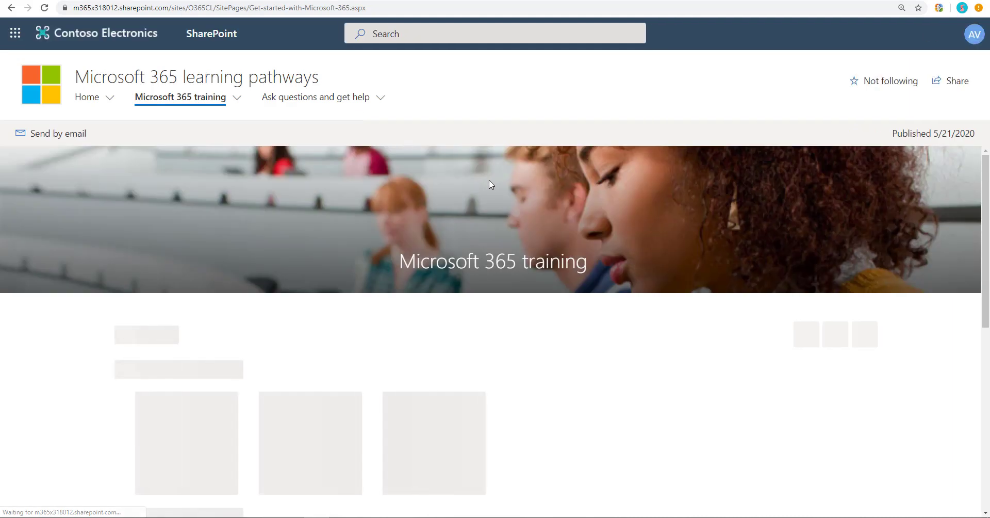
pyautogui.scroll(-3)
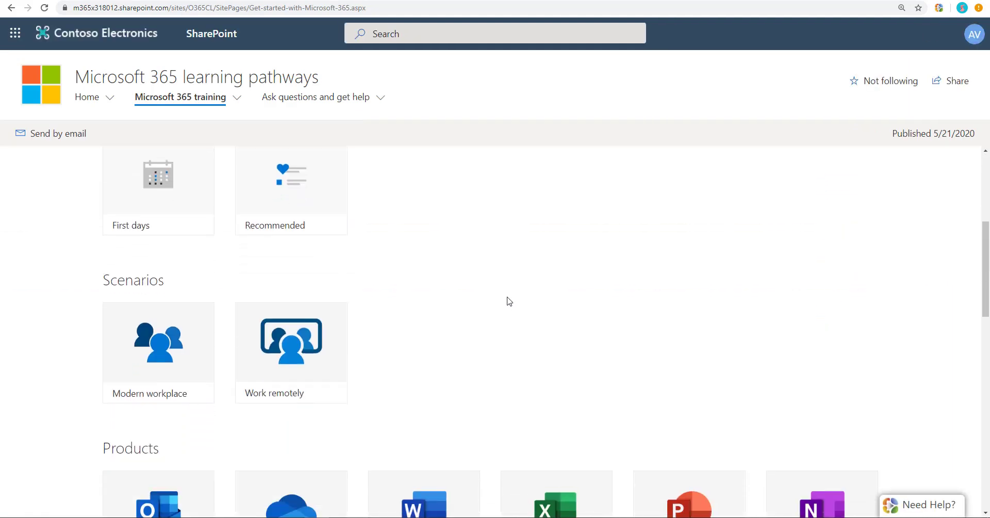
pyautogui.scroll(-3)
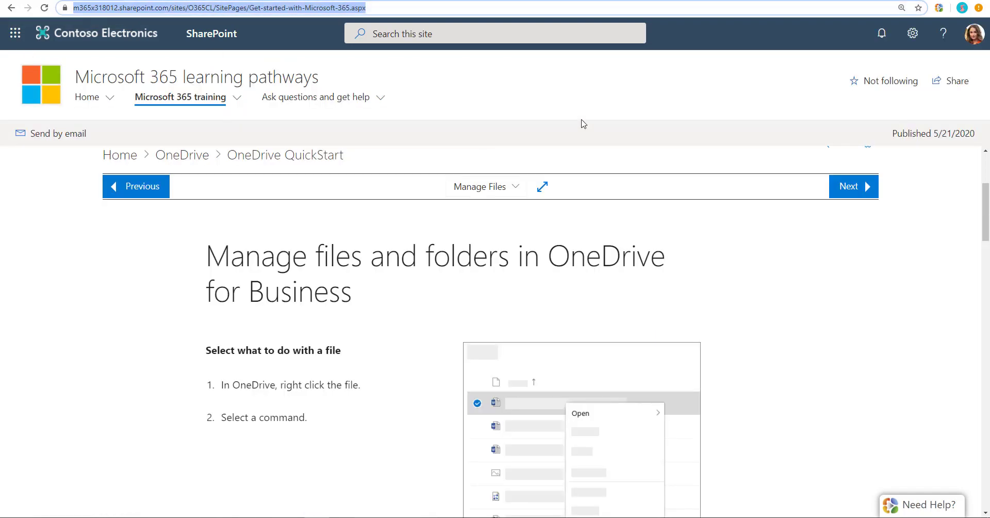
pyautogui.moveTo(513, 271)
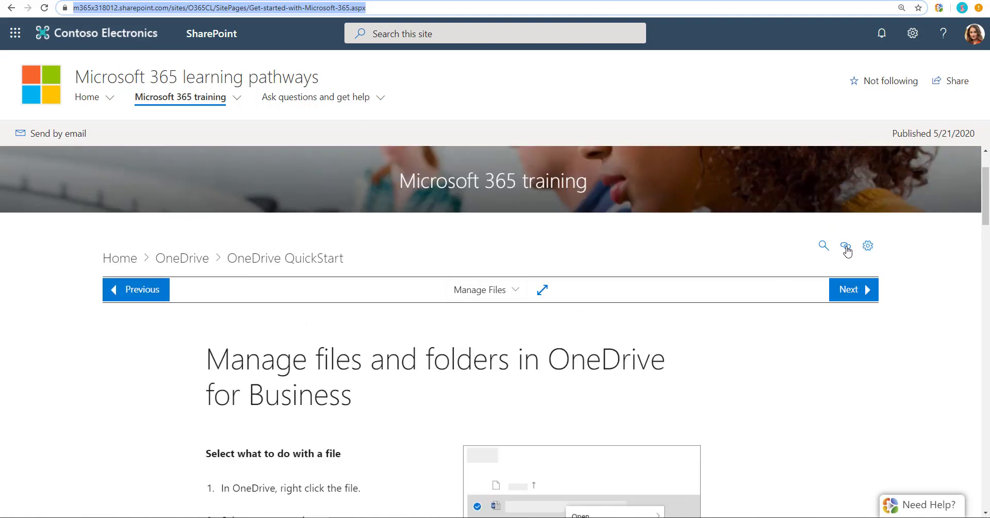
# Copy the Manage files article's direct link, then return to the original training page
pyautogui.click(845, 245)
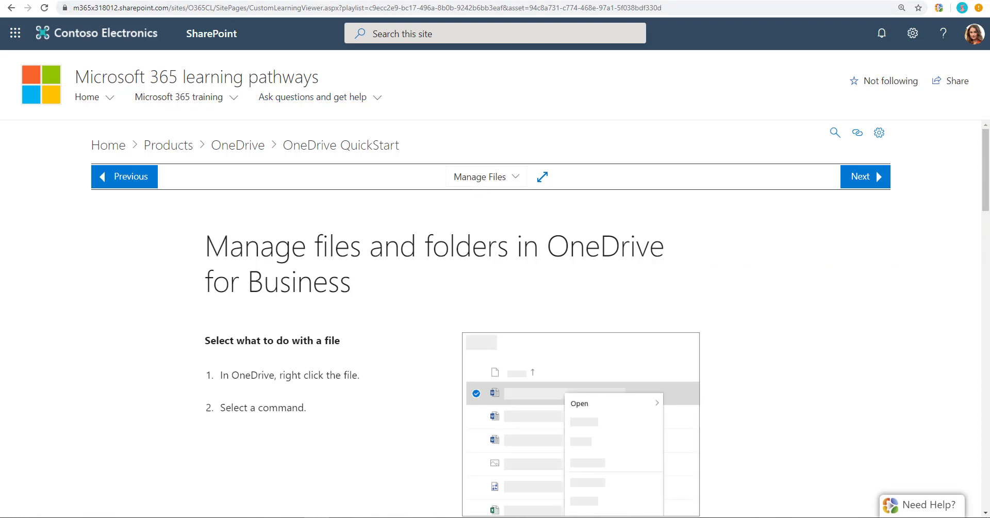
pyautogui.click(844, 210)
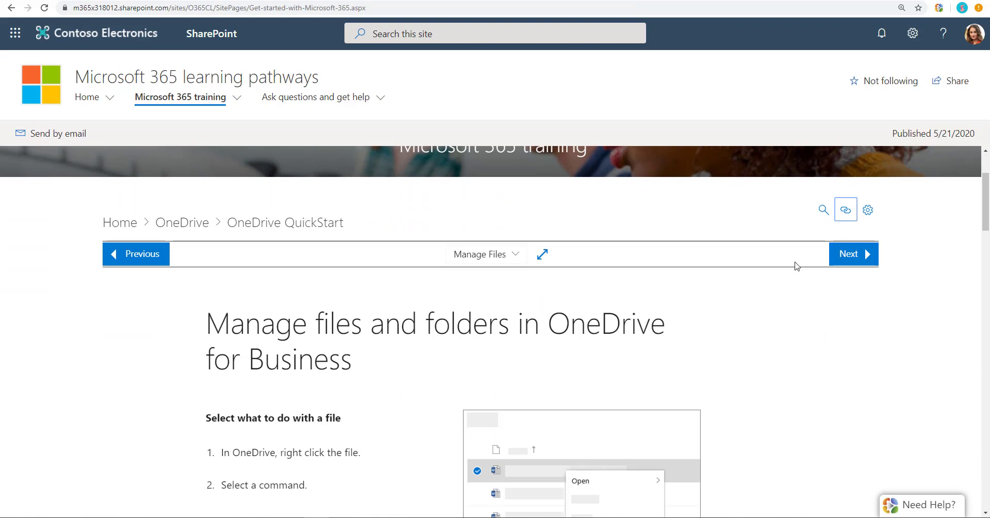
pyautogui.moveTo(559, 314)
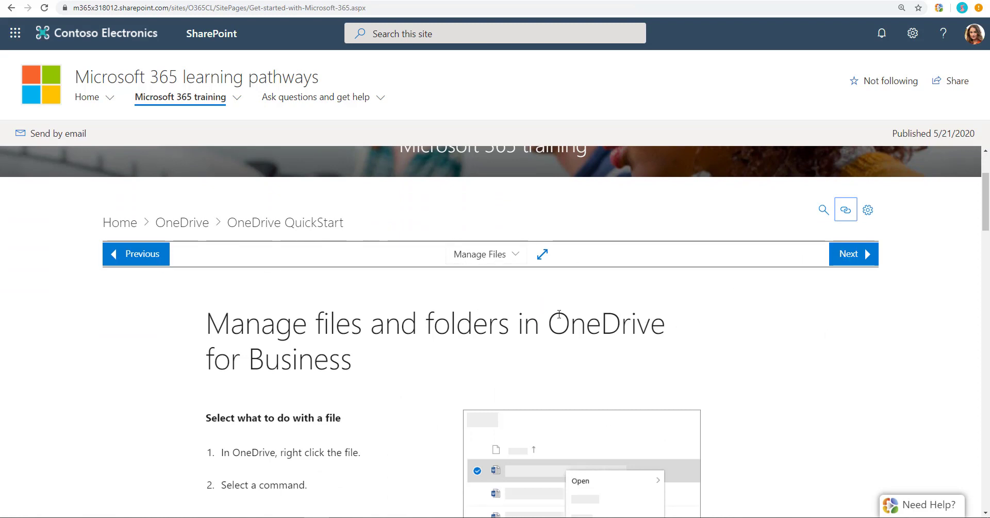
# Use the playlist's article dropdown to jump to Collaborate, after briefly landing on Set up your mobile apps
pyautogui.click(481, 254)
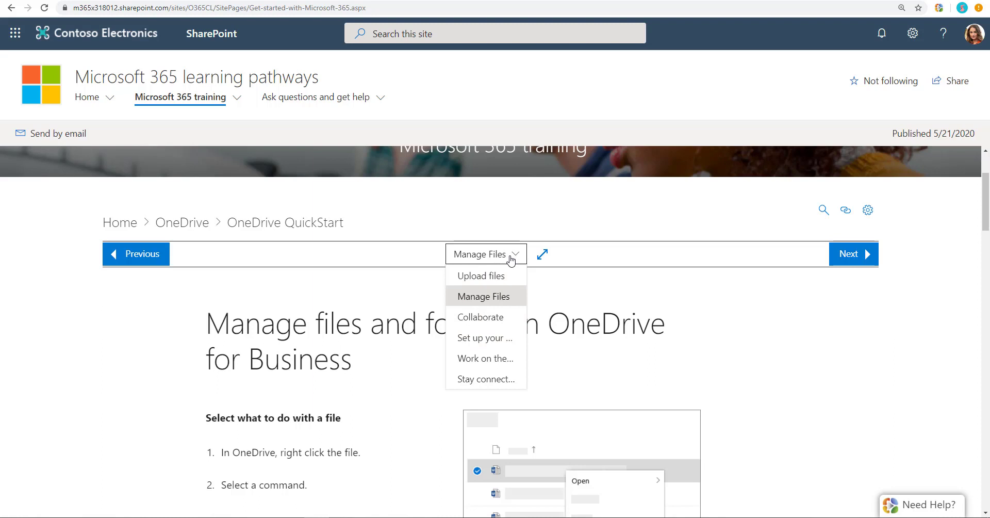
pyautogui.moveTo(482, 344)
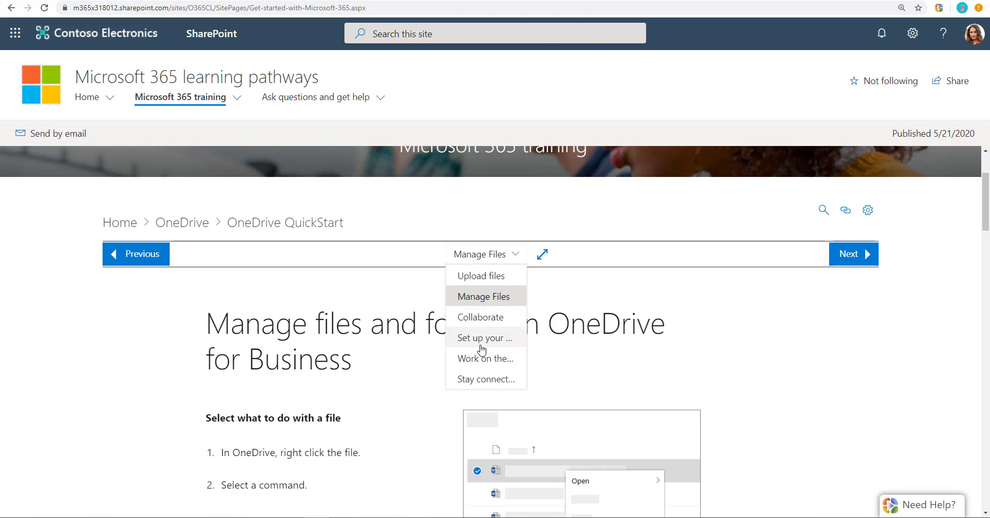
pyautogui.click(485, 337)
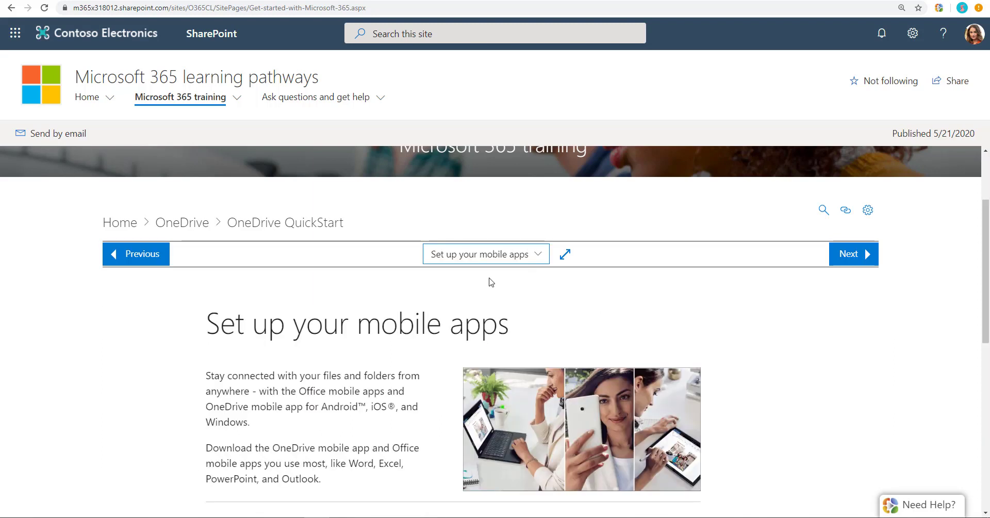
pyautogui.click(485, 253)
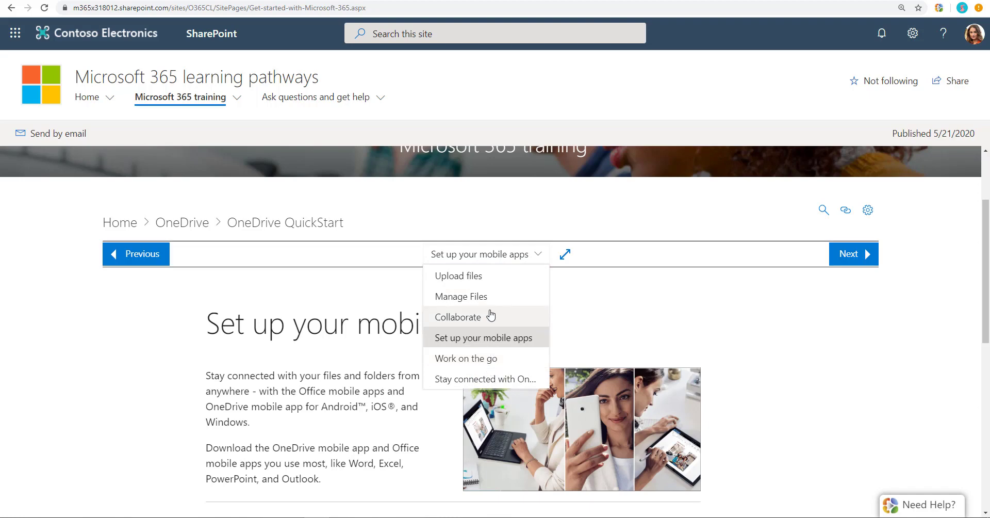
pyautogui.click(458, 316)
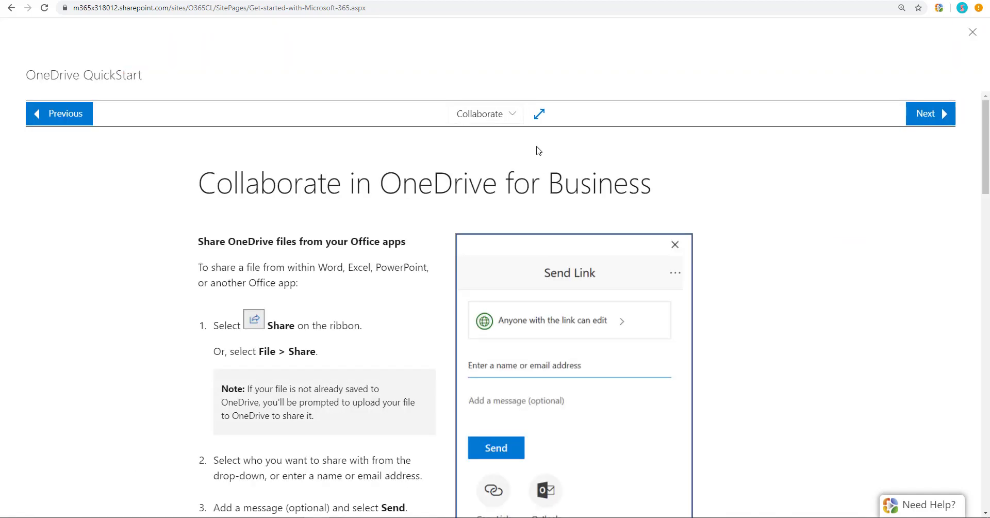
pyautogui.moveTo(544, 130)
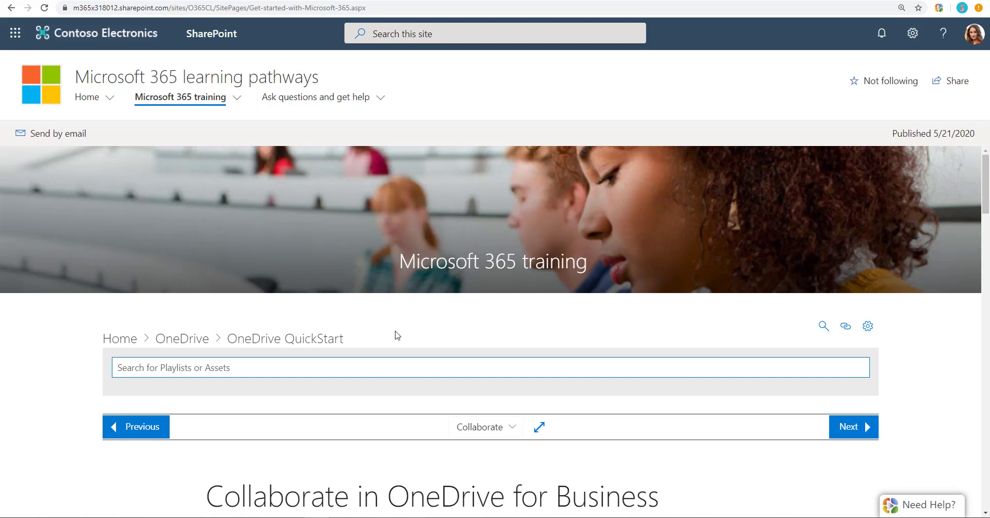
# Search training for a how-to signature question, then shorten the query to 'email signature'
pyautogui.write('how do i')
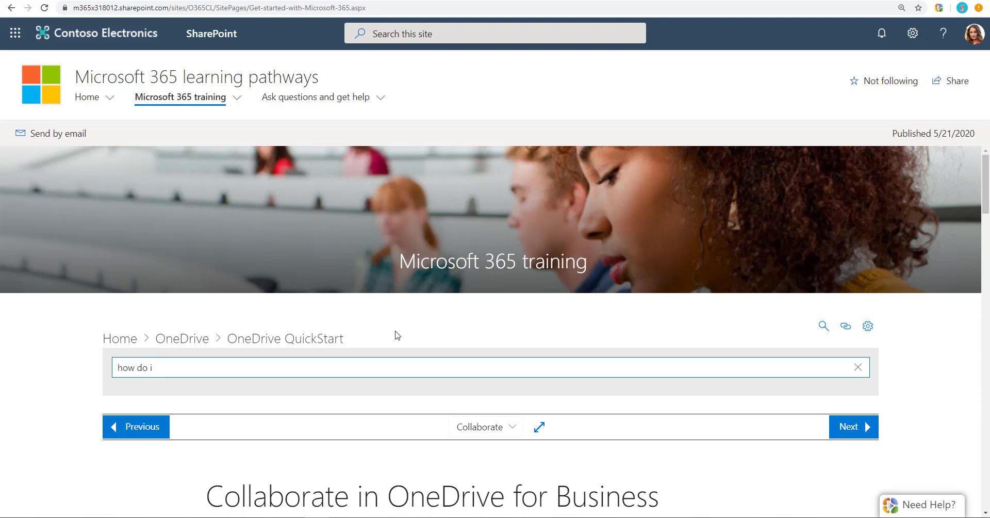
pyautogui.write('create an email si')
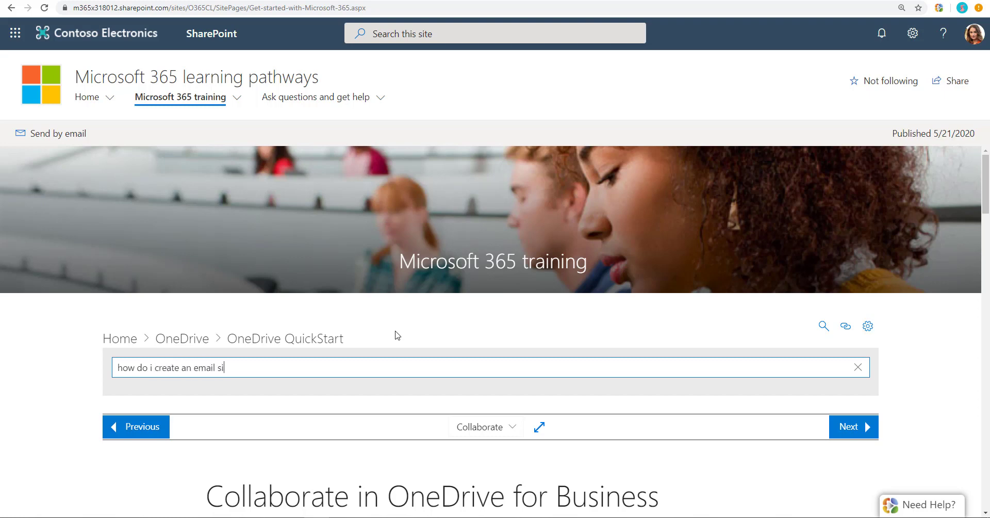
pyautogui.write('gnat')
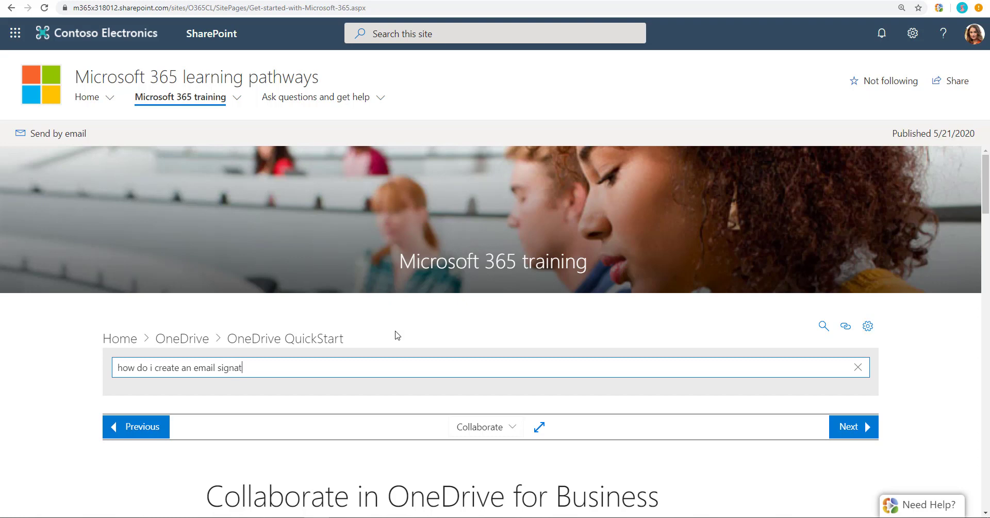
pyautogui.write('ure?')
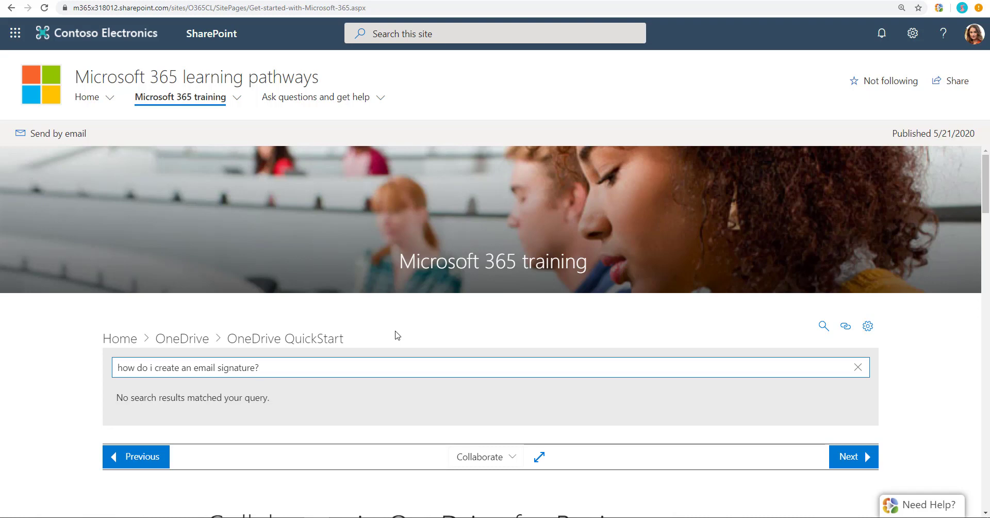
pyautogui.write('email signature?')
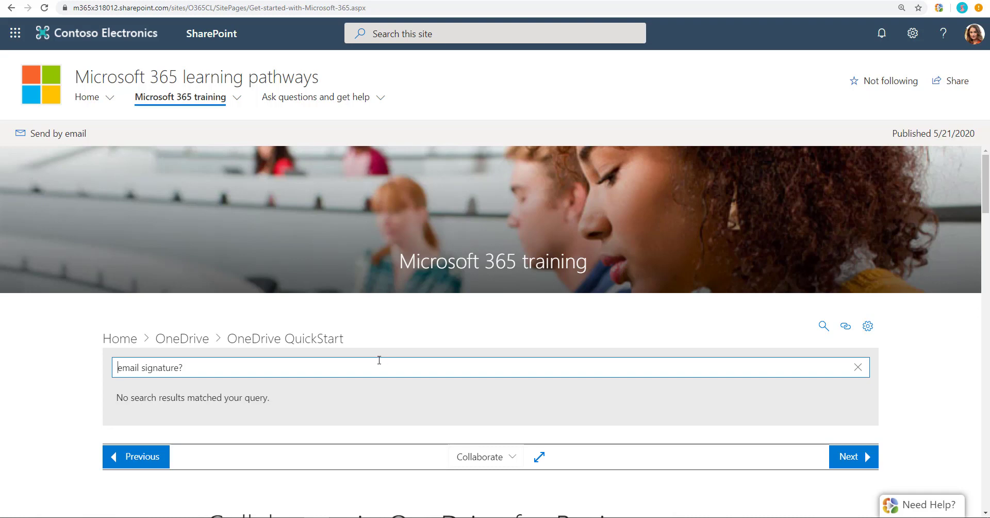
pyautogui.moveTo(391, 337)
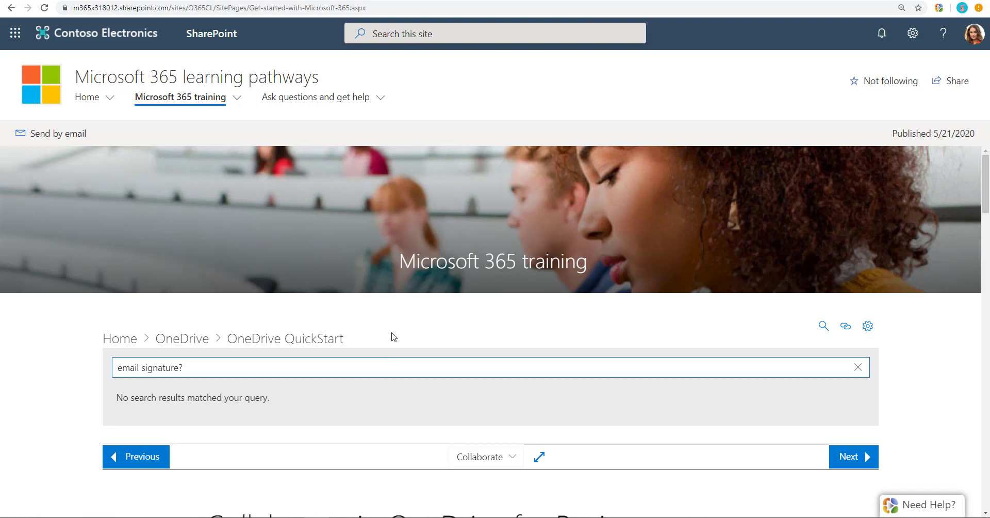
pyautogui.press('Backspace')
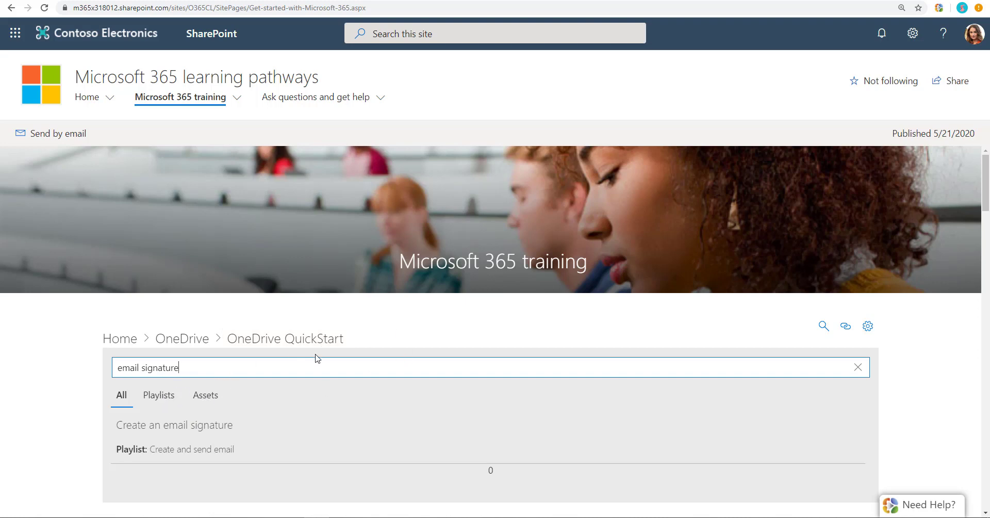
# Filter results to assets, search 'onedrive', and open the Intro to OneDrive (work or school) playlist
pyautogui.scroll(-3)
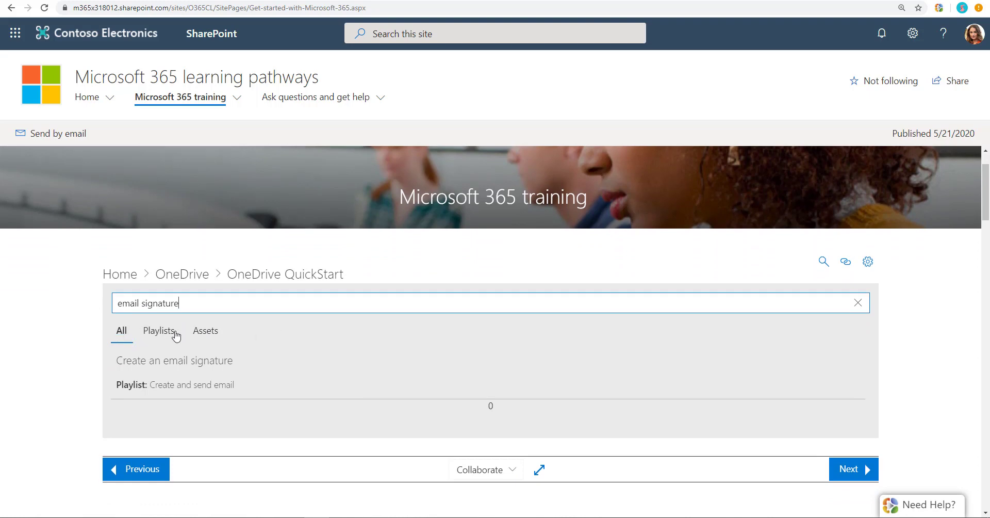
pyautogui.click(205, 330)
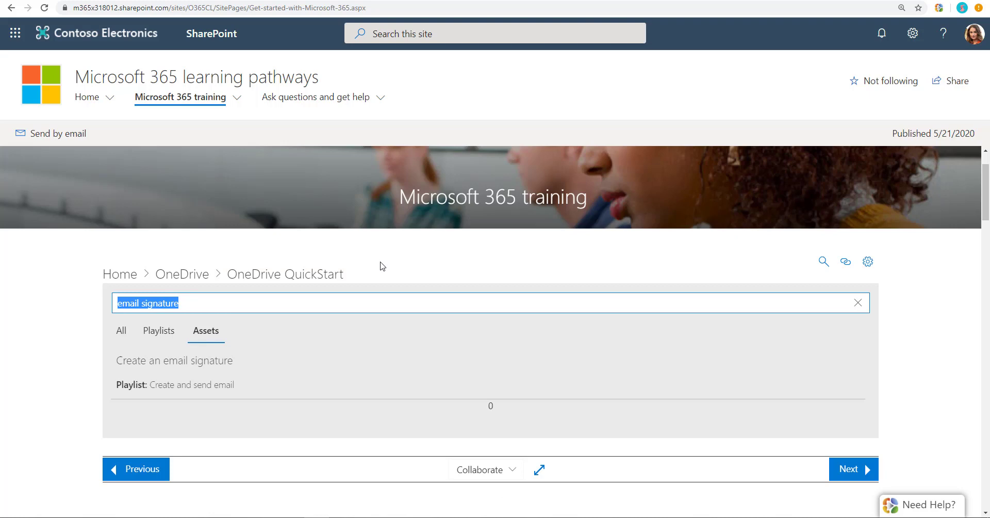
pyautogui.write('onedrive')
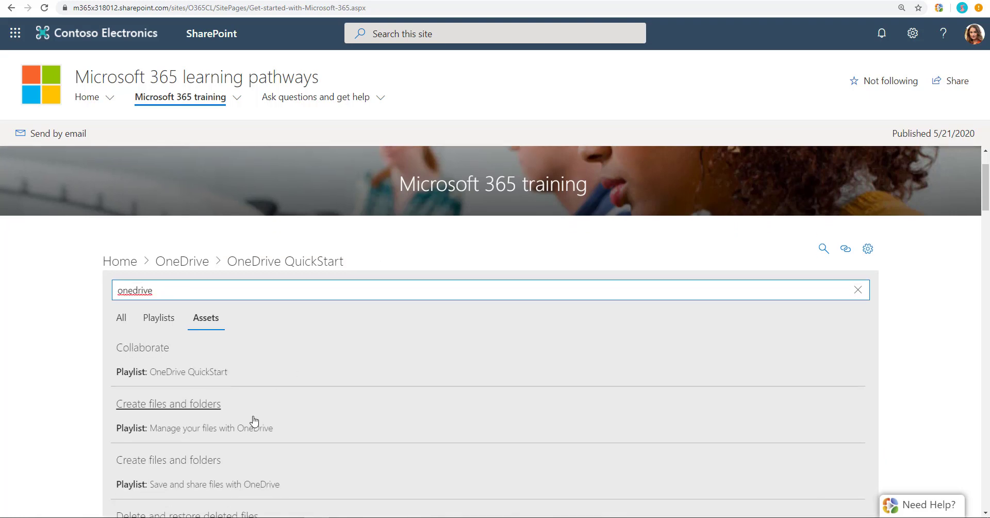
pyautogui.scroll(-3)
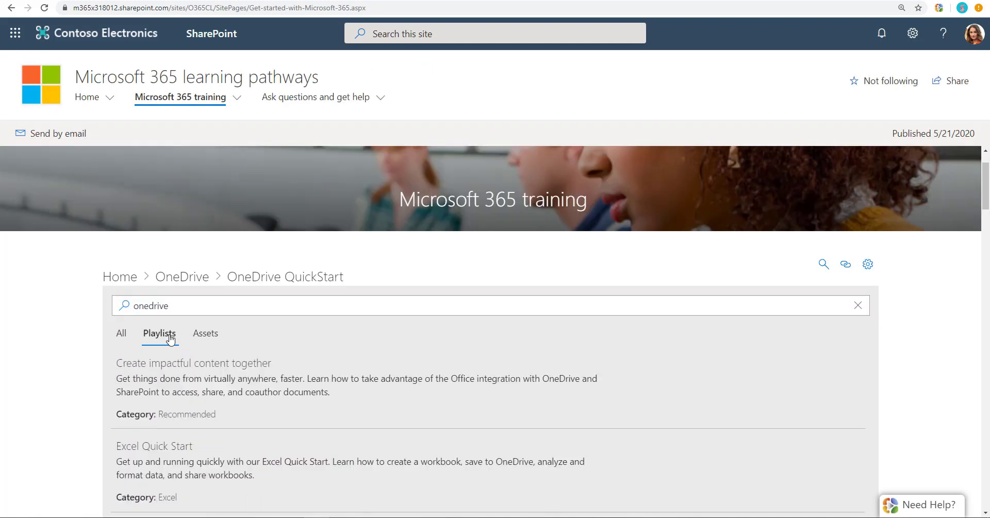
pyautogui.scroll(-3)
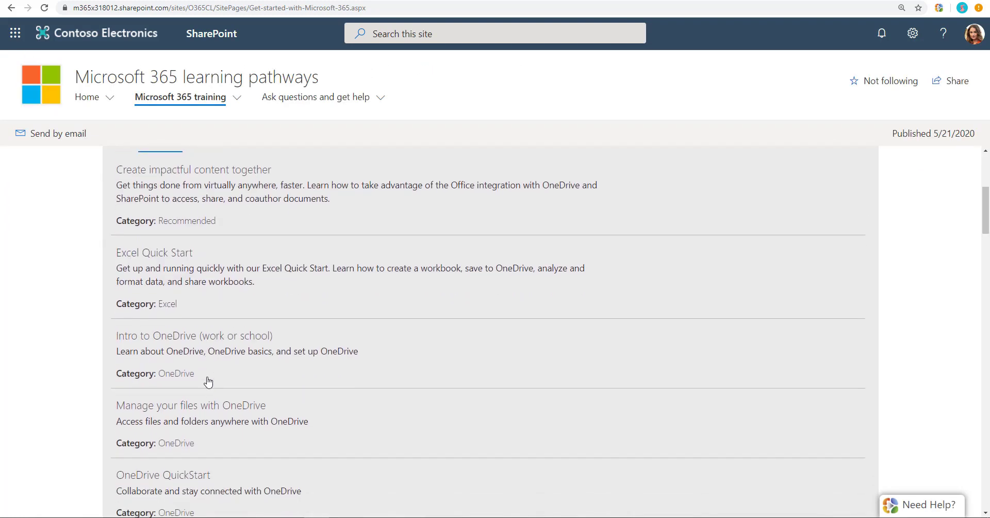
pyautogui.click(194, 335)
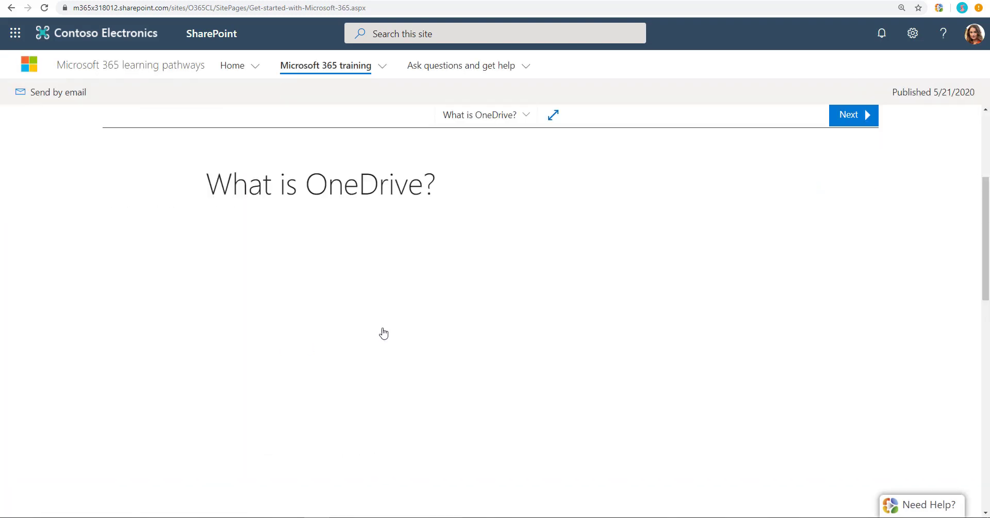
pyautogui.scroll(-3)
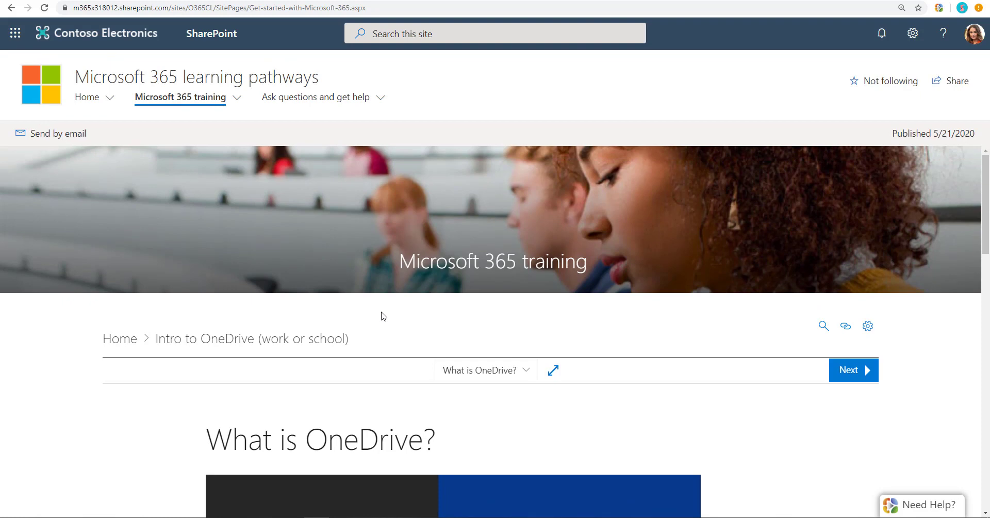
pyautogui.moveTo(286, 326)
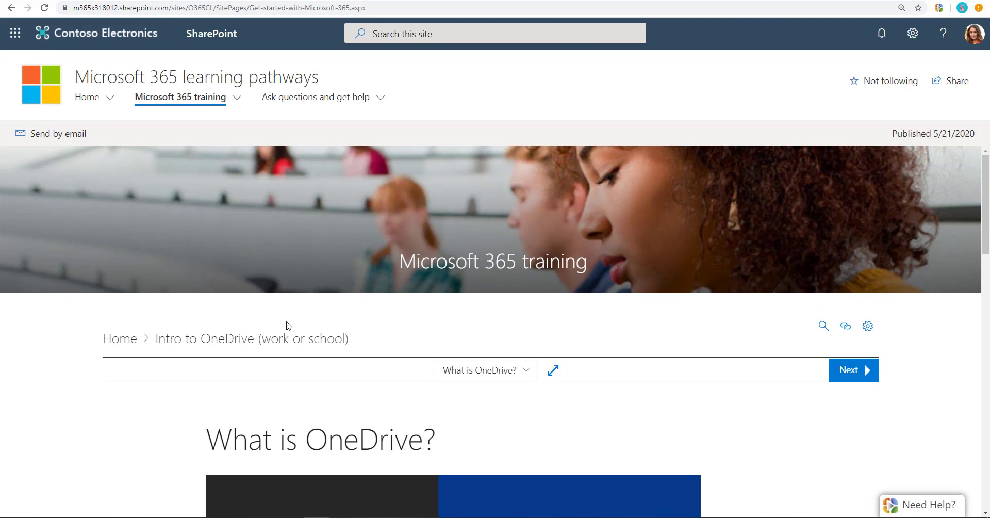
# Return to the learning pathways home via the breadcrumb and scroll down toward Products
pyautogui.click(119, 338)
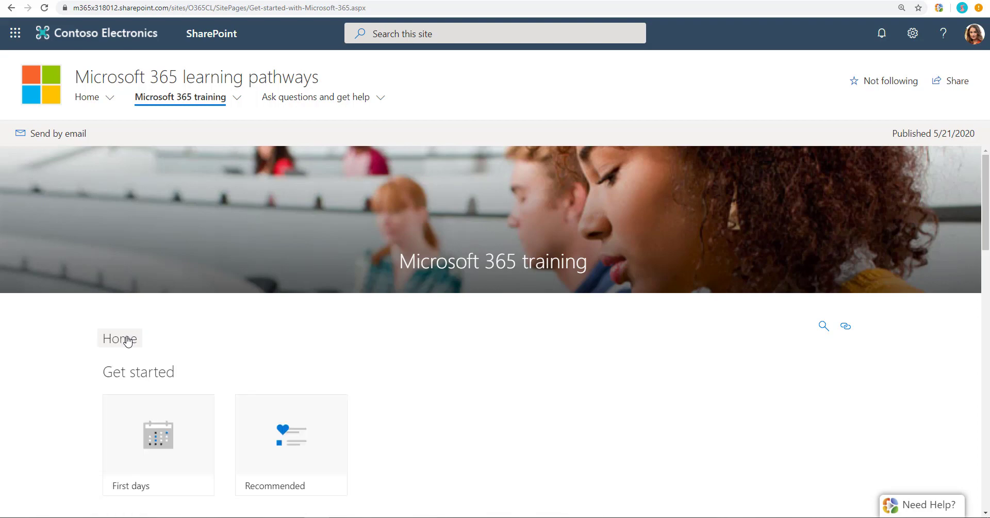
pyautogui.scroll(-3)
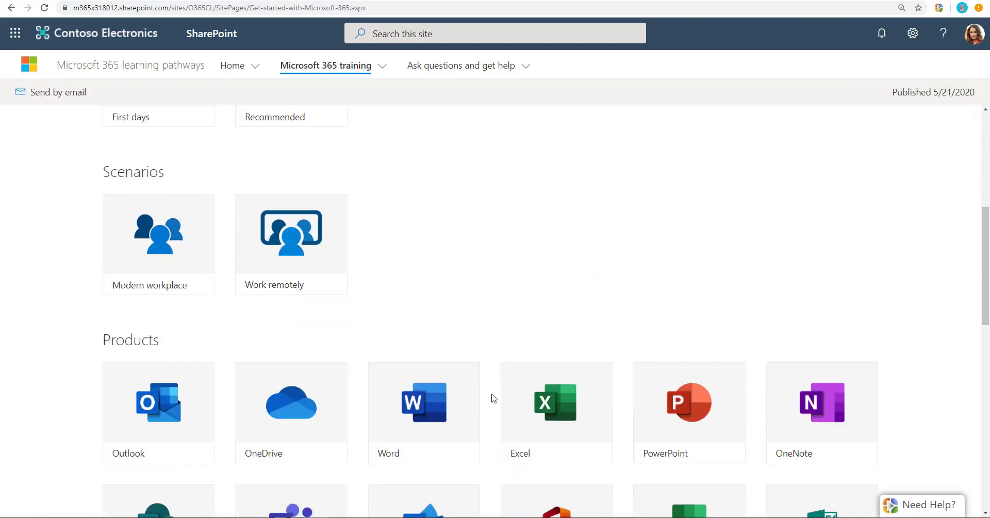
pyautogui.scroll(-3)
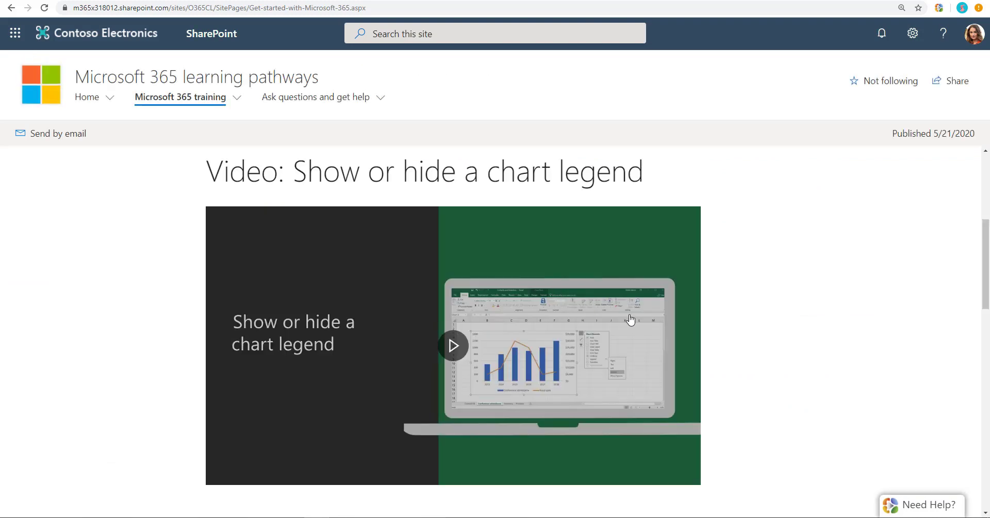
pyautogui.scroll(-3)
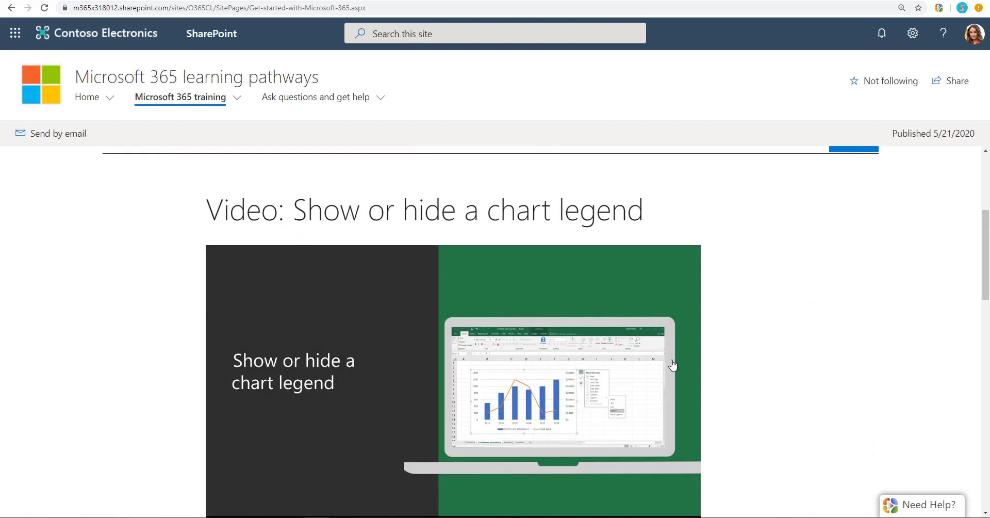
pyautogui.scroll(-3)
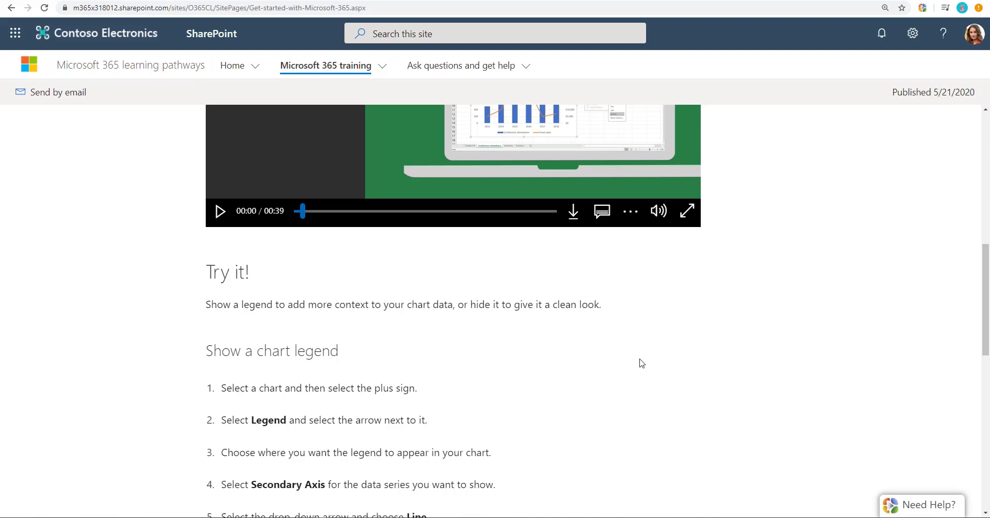
pyautogui.scroll(-3)
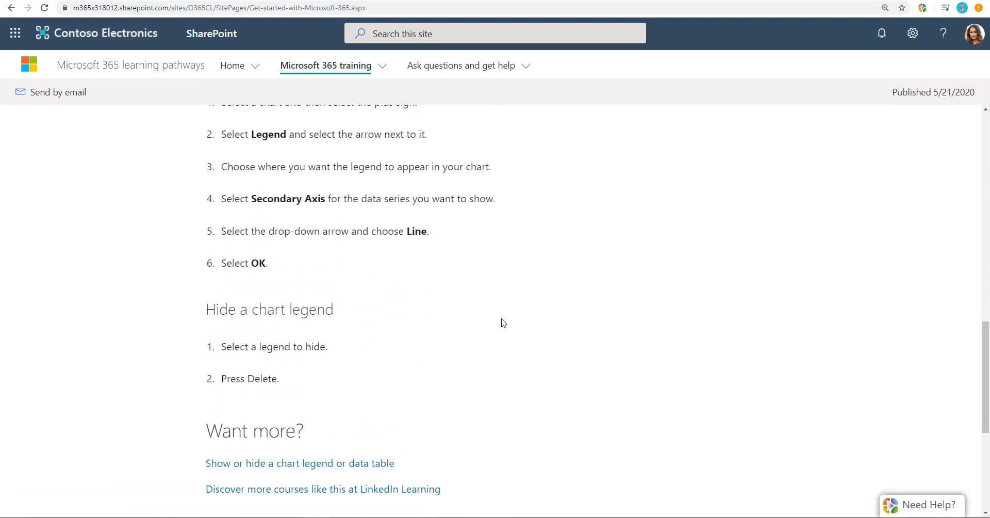